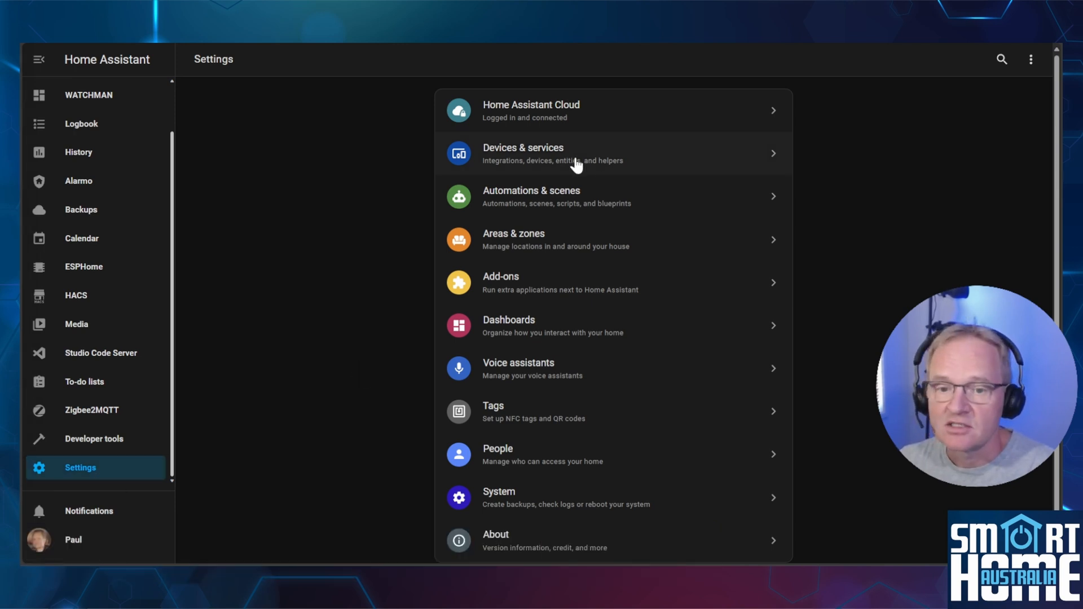
- Open the Advanced SSH & Web Terminal device from the Home Assistant Supervisor integration's devices
left_click(543, 153)
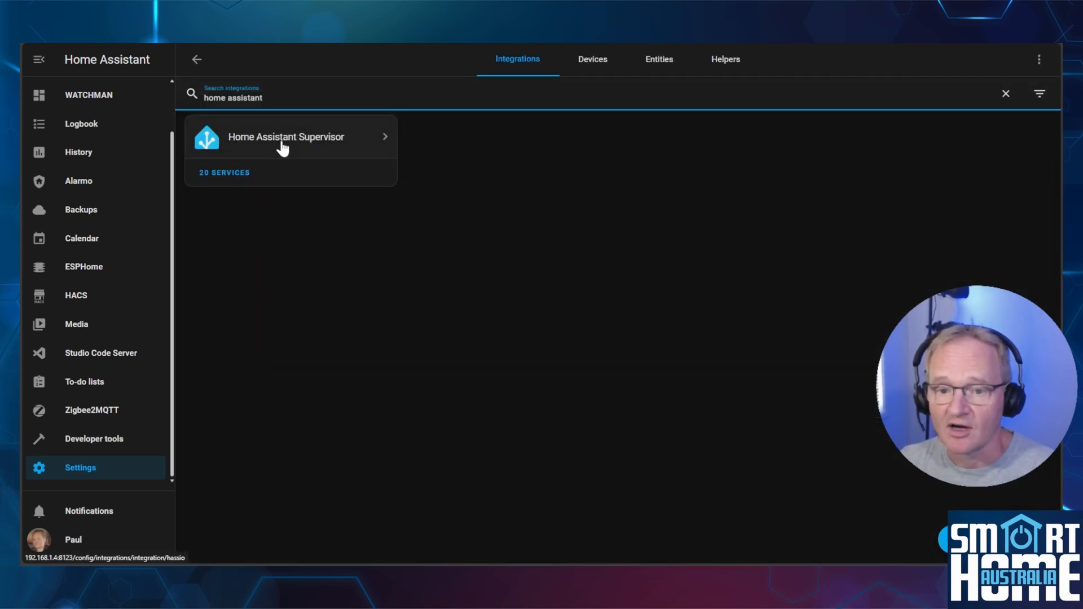
left_click(285, 137)
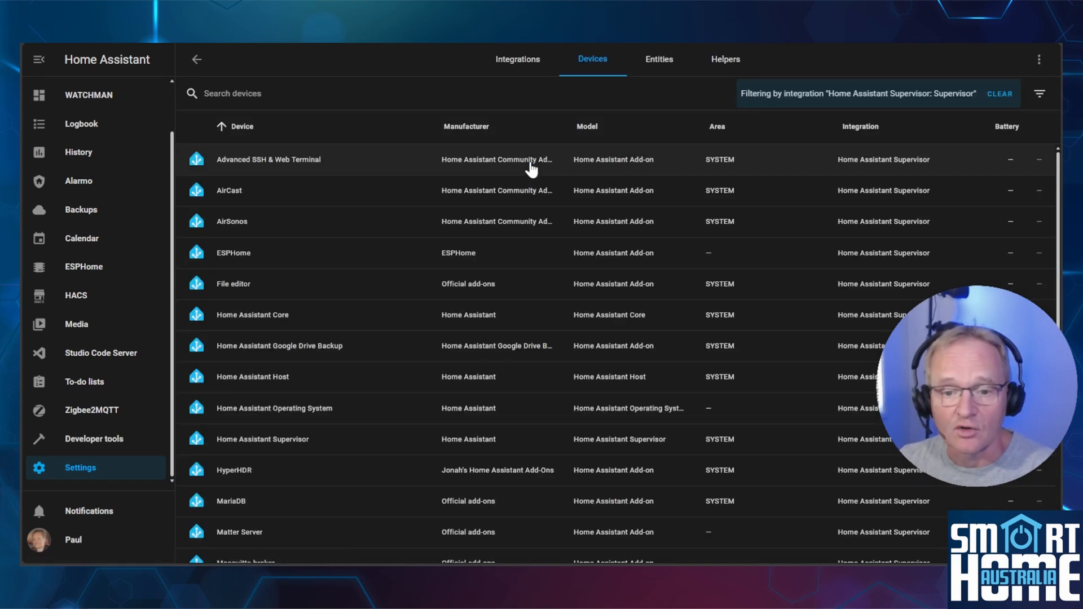
mouse_move(460, 201)
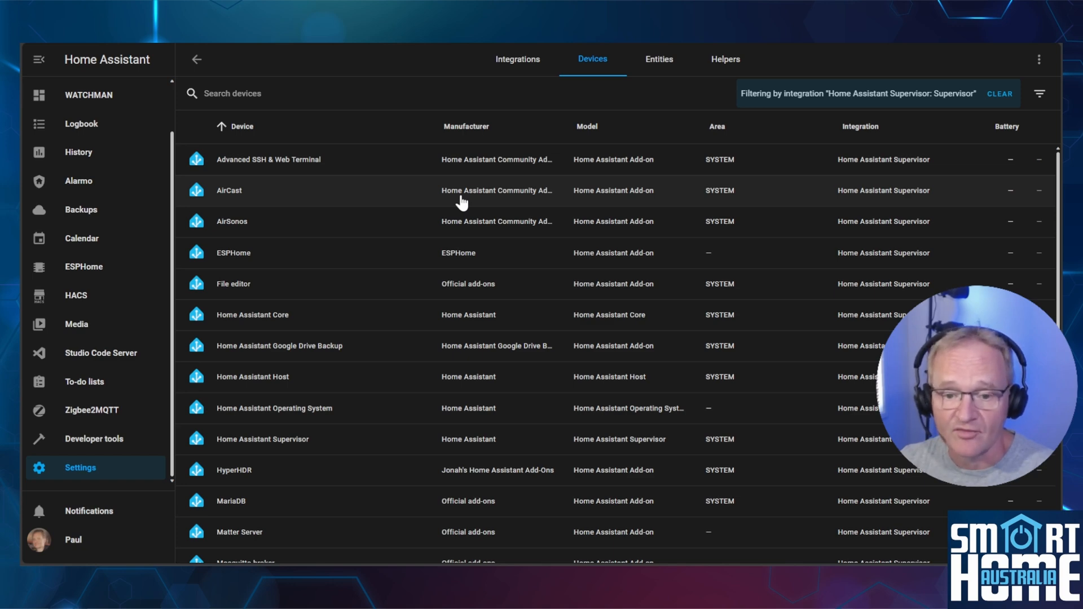
left_click(269, 159)
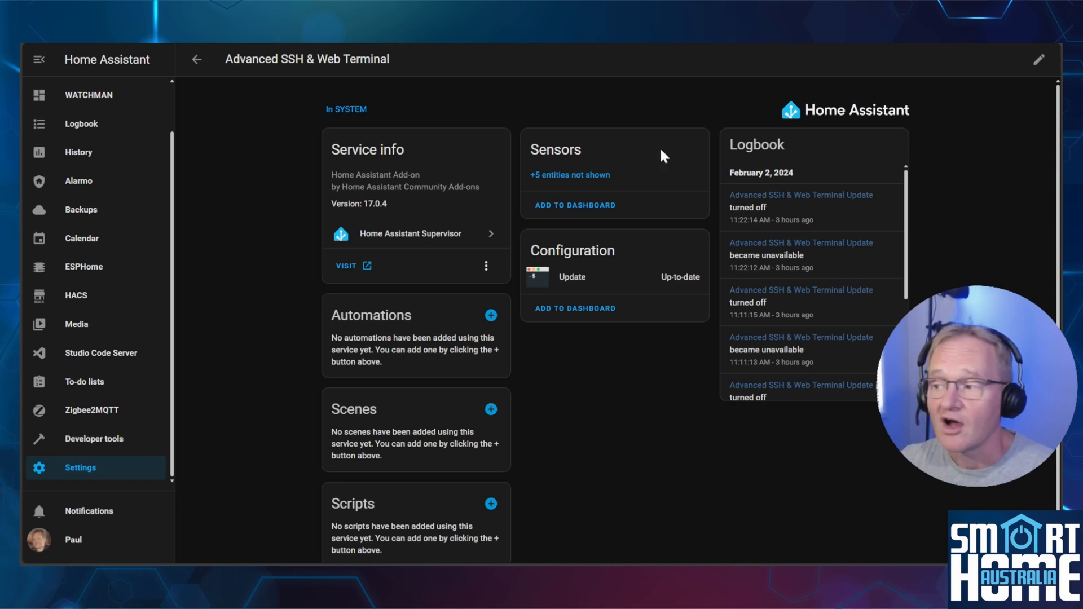
- Enable the add-on's hidden Newest version sensor and save the change
left_click(570, 174)
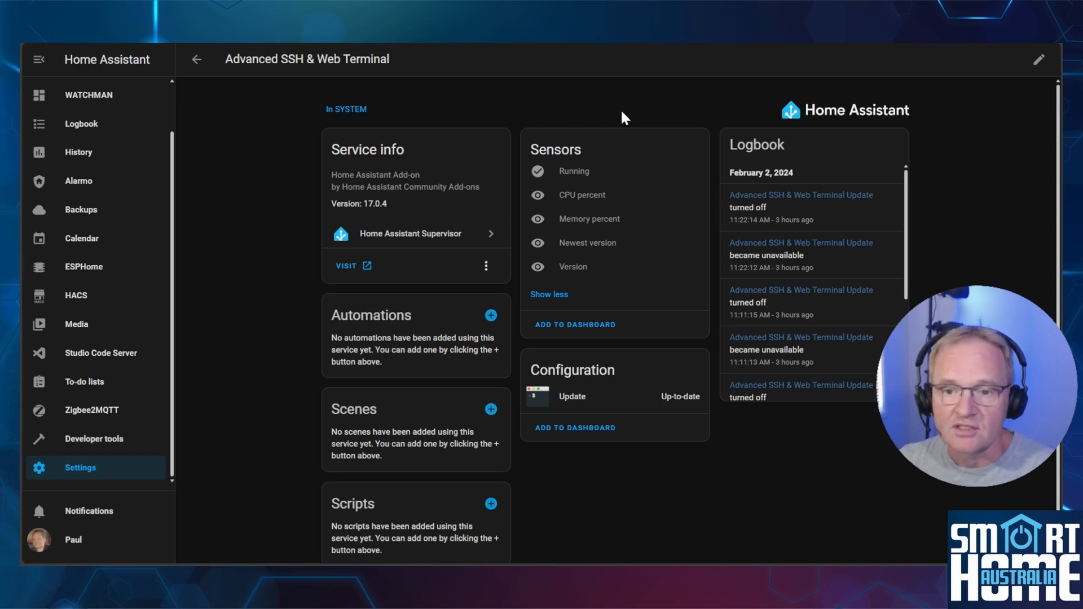
mouse_move(596, 248)
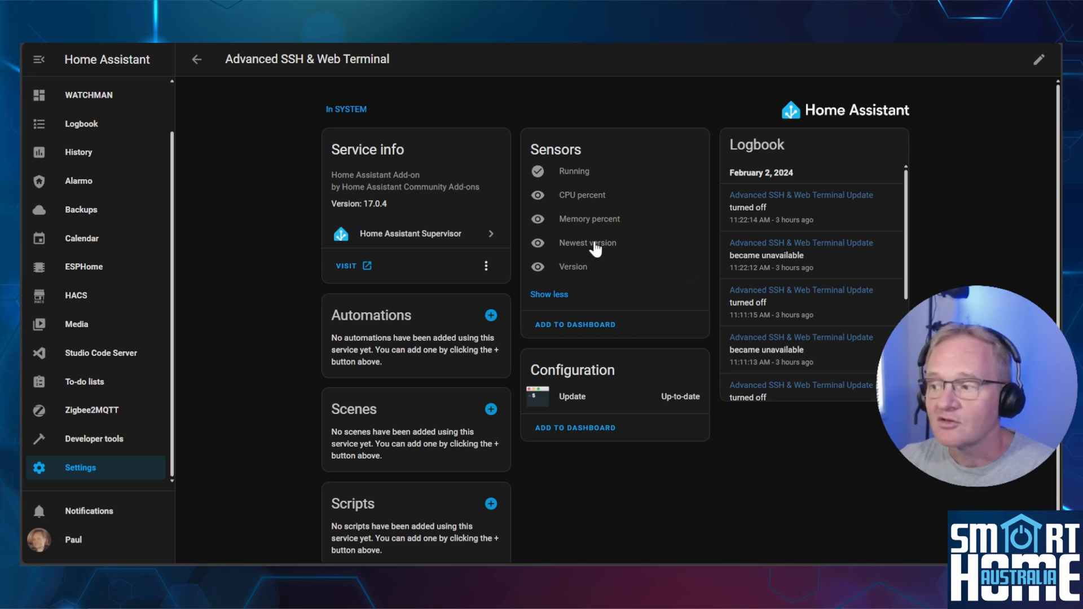
left_click(587, 243)
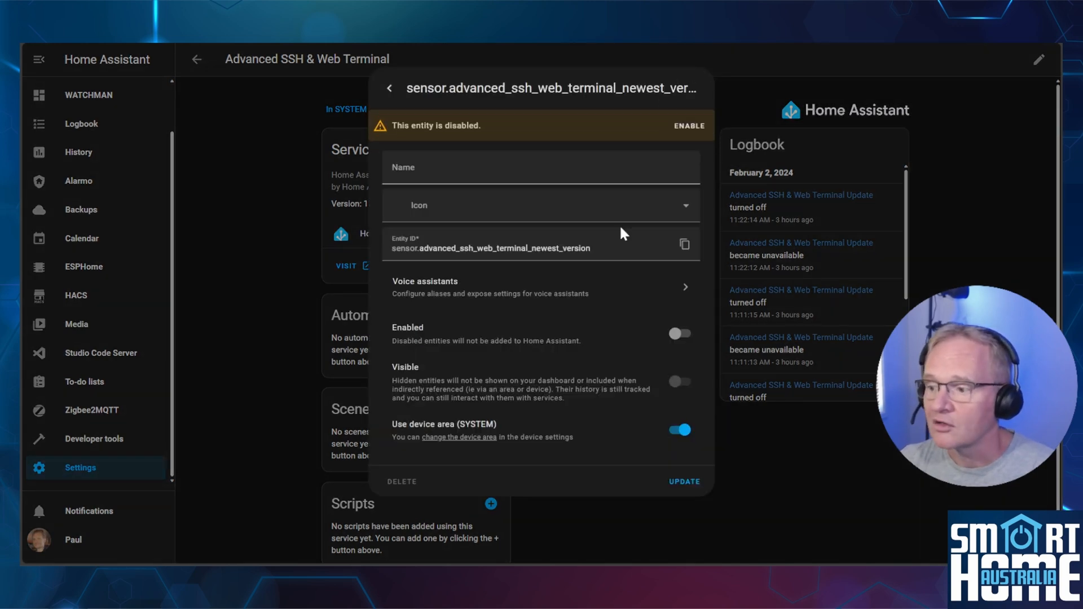
left_click(680, 334)
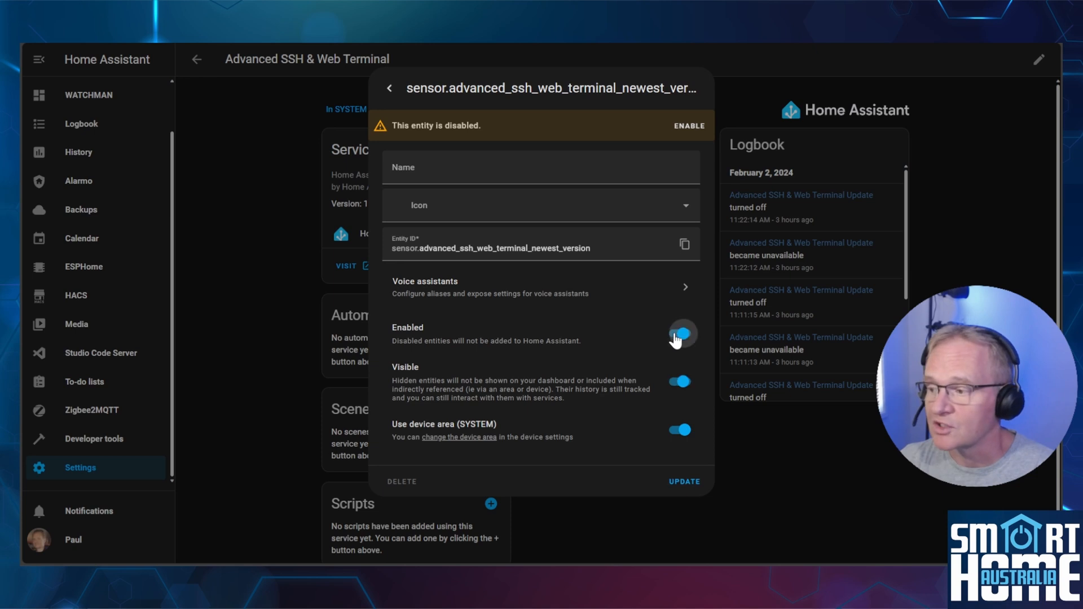
left_click(681, 334)
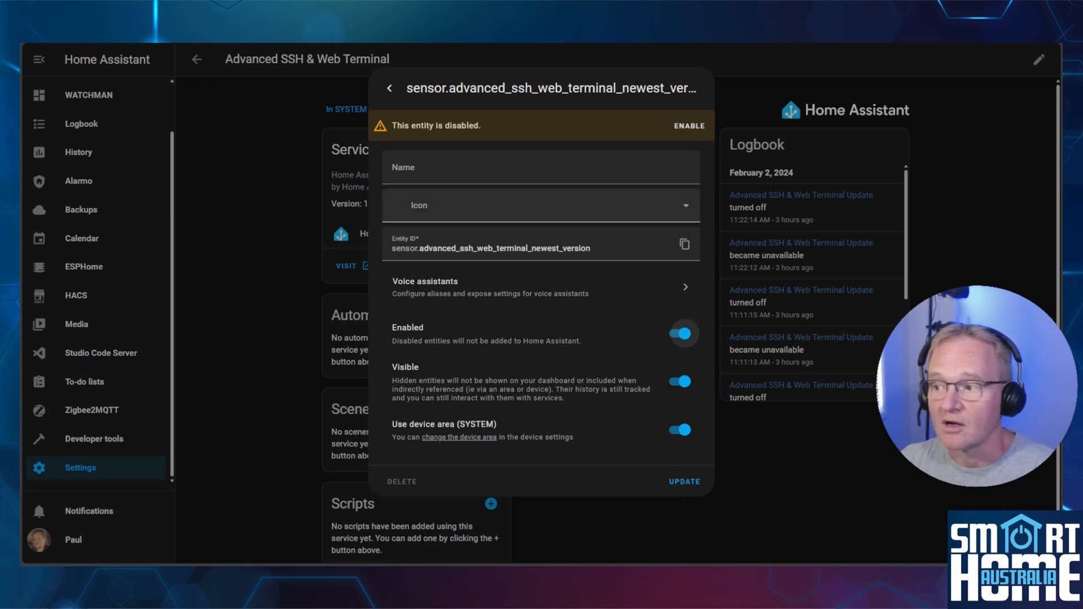
left_click(684, 481)
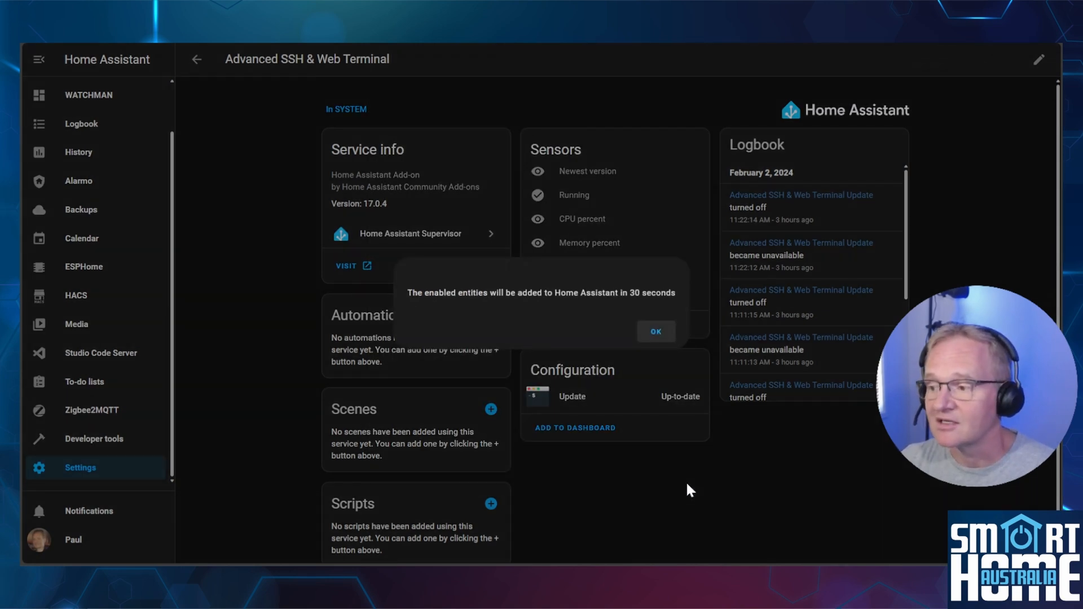
mouse_move(661, 349)
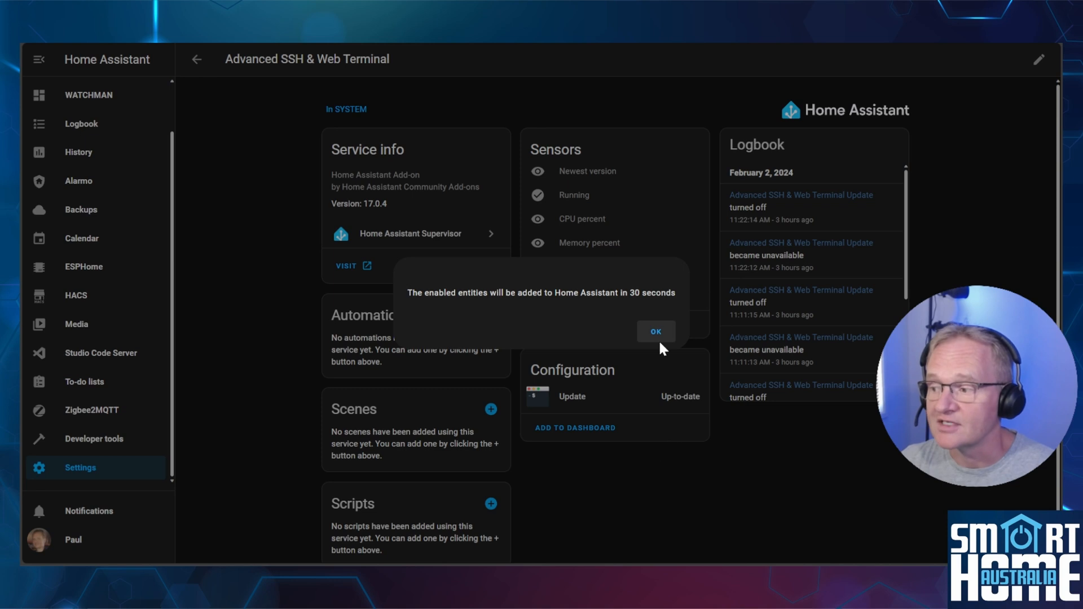
left_click(656, 332)
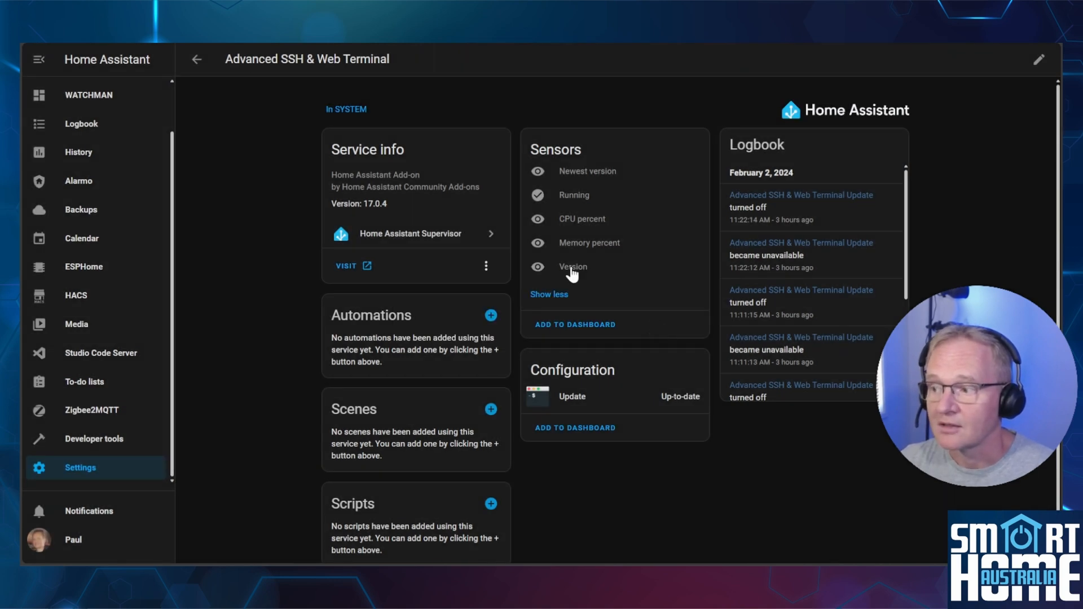
- Enable the Version sensor and return to the Supervisor device list
left_click(573, 267)
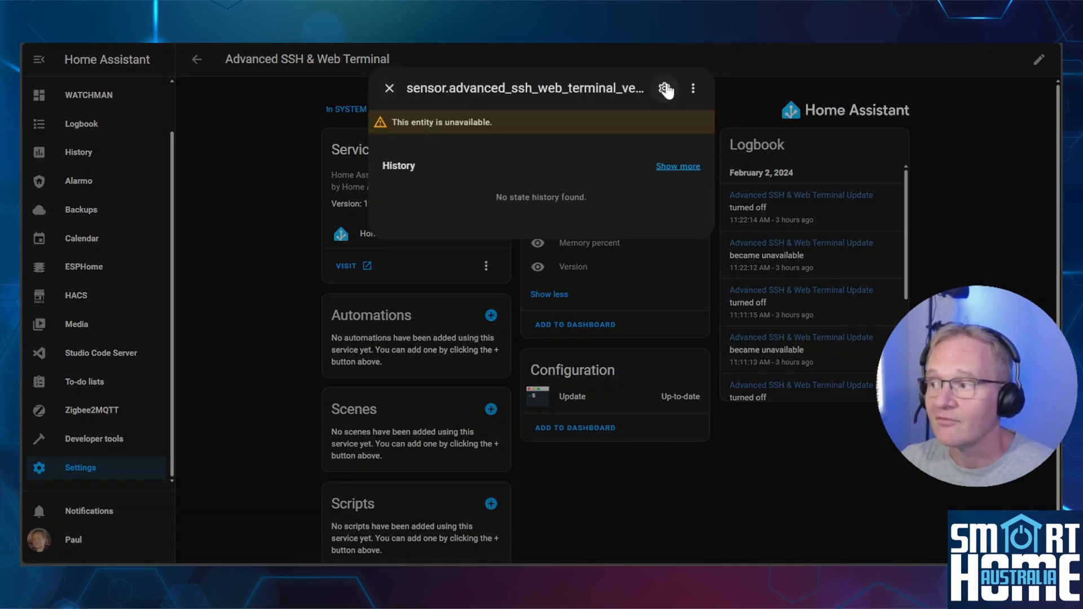
left_click(390, 88)
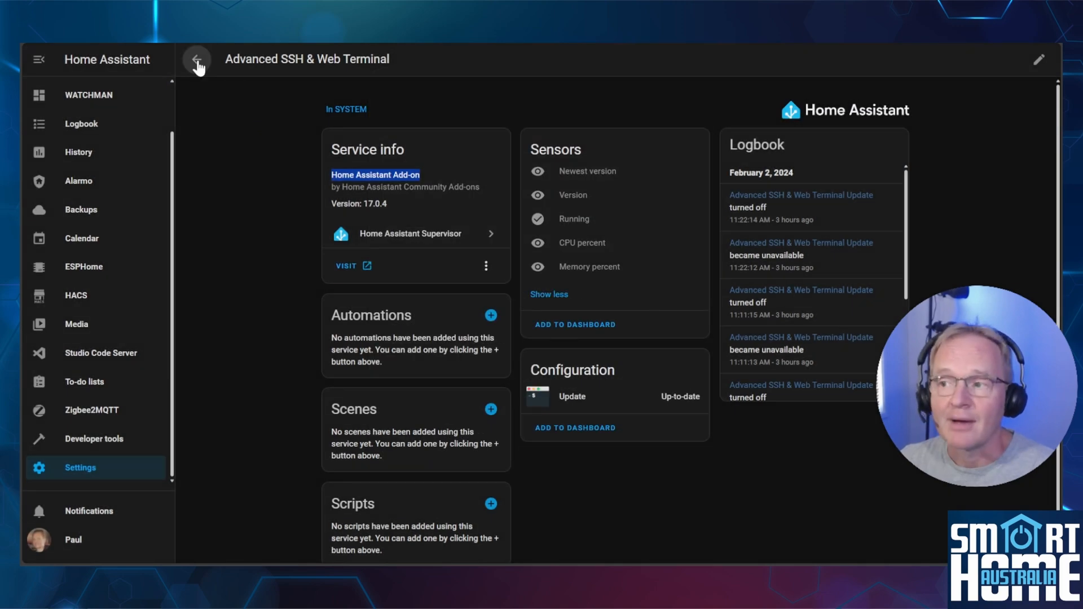
left_click(196, 59)
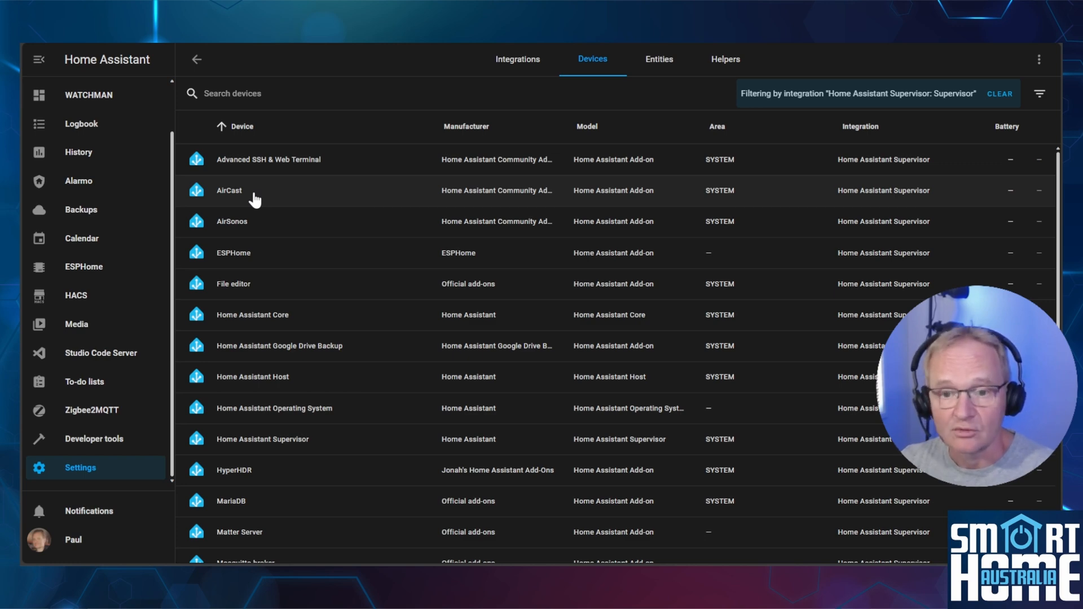
- Open the AirCast add-on device from the Supervisor device list
left_click(197, 59)
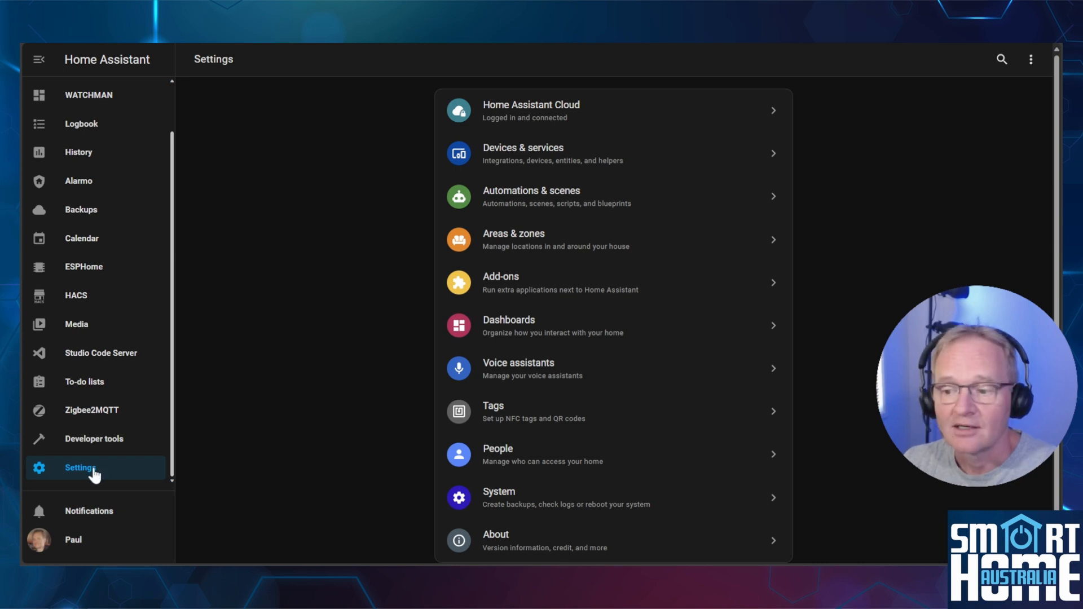
mouse_move(524, 160)
type("hacs")
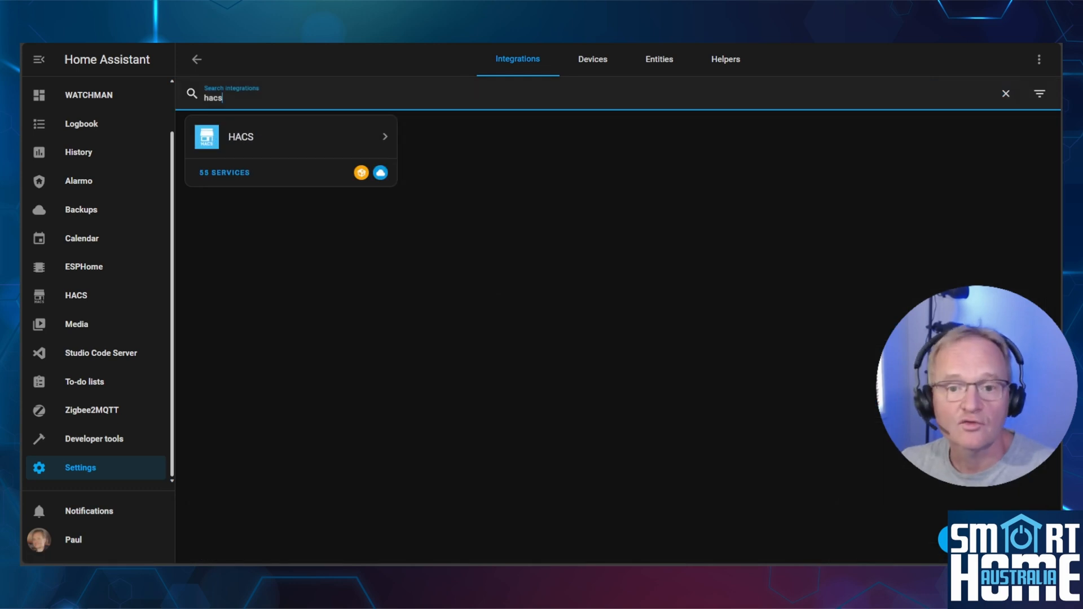
- Enable experimental features in the HACS integration options and close the confirmation
left_click(256, 136)
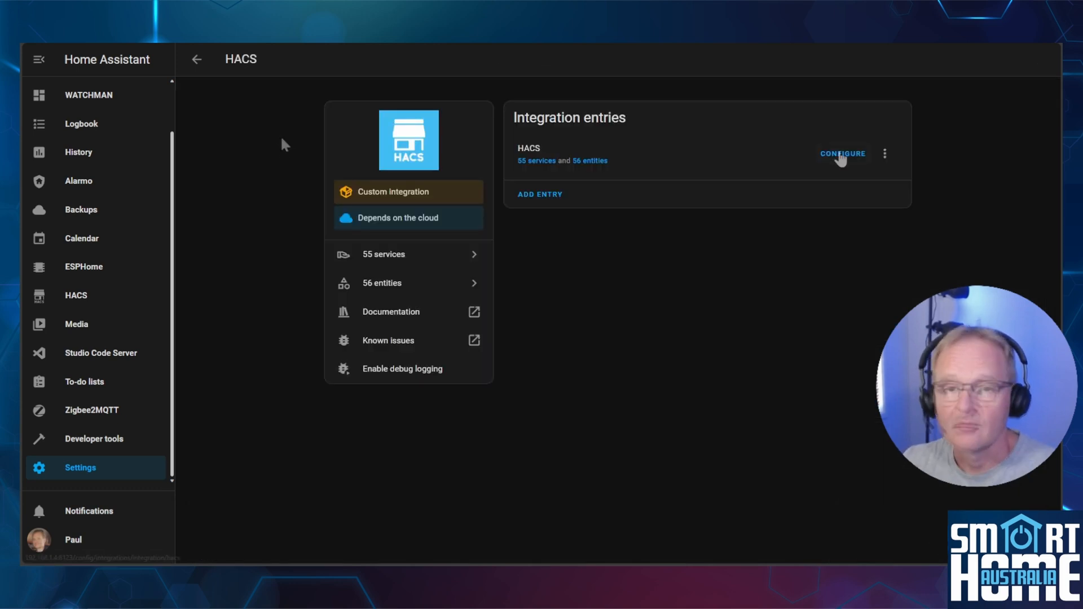
left_click(842, 153)
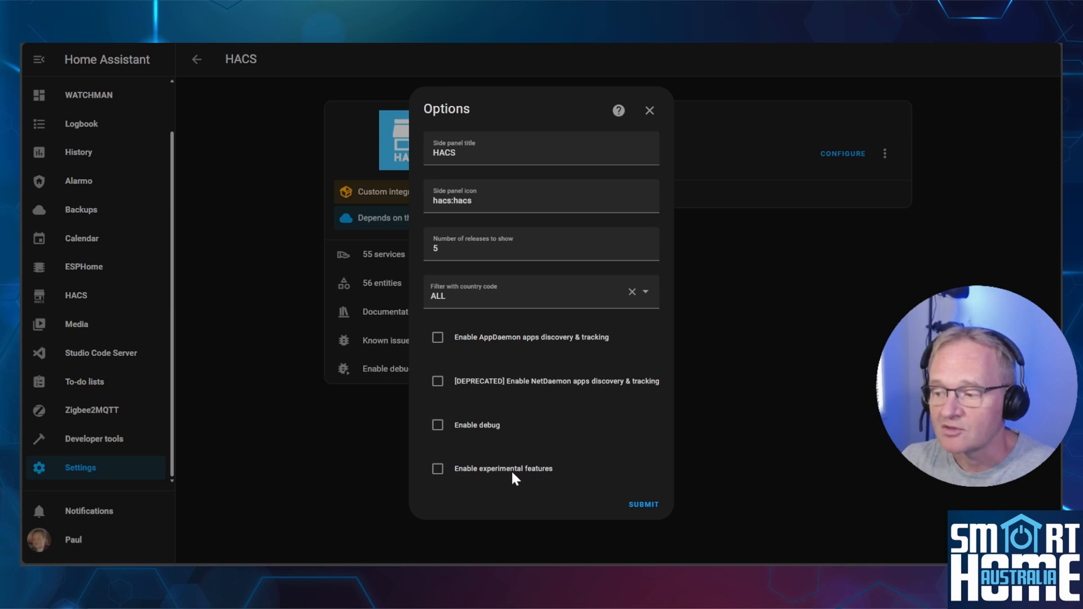
left_click(643, 504)
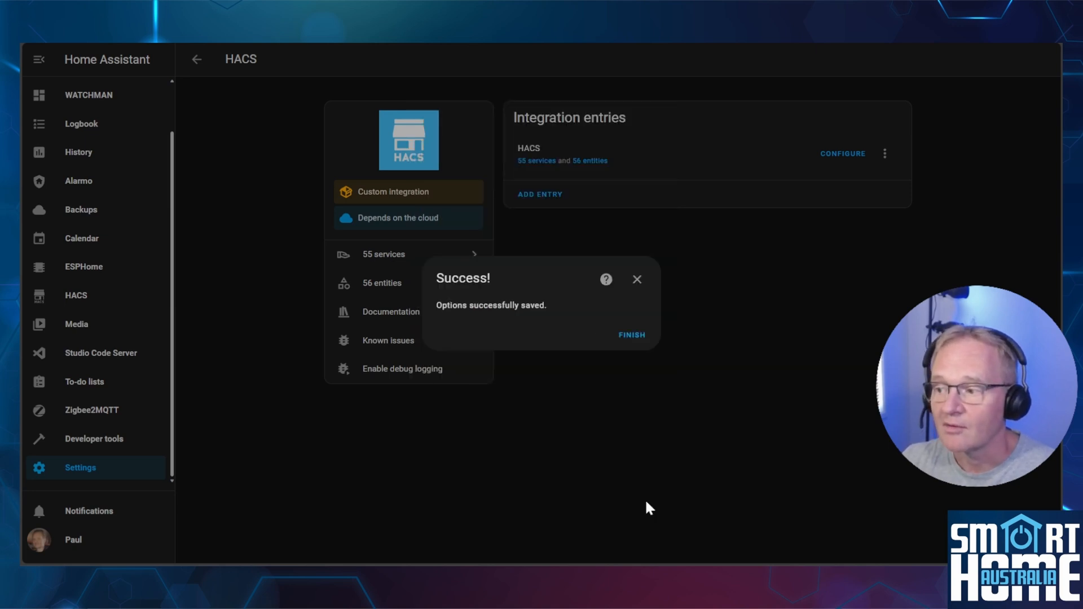
left_click(631, 335)
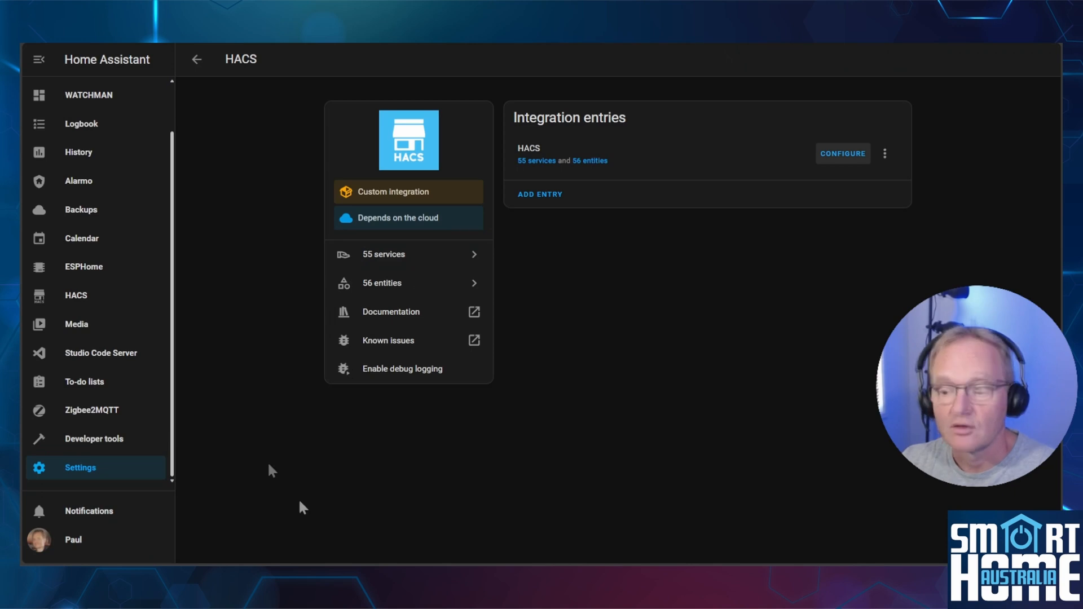
mouse_move(120, 455)
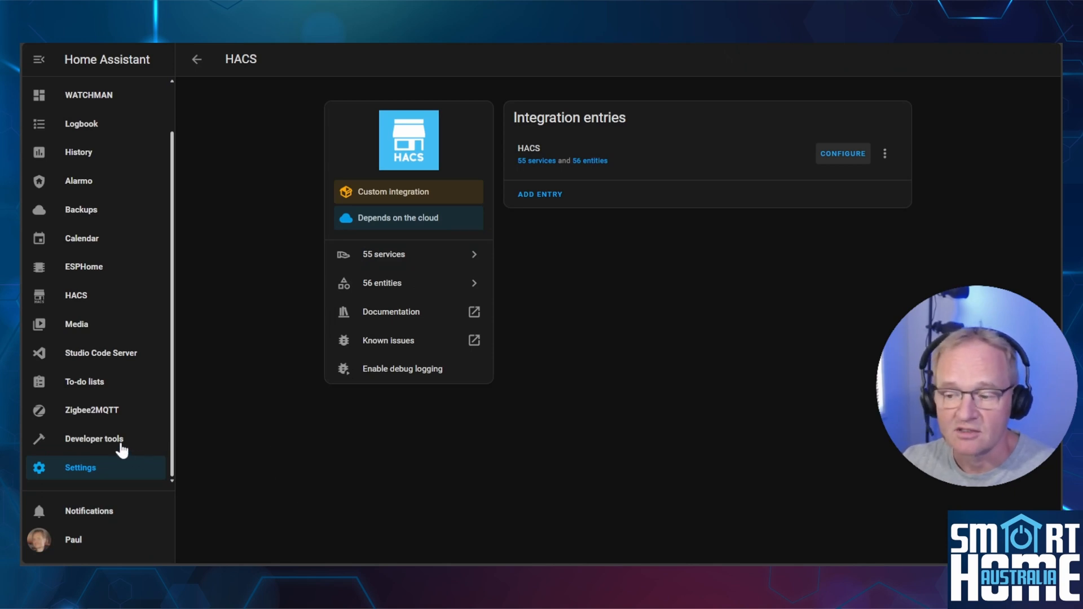
- Restart Home Assistant from Developer tools, then return to the Settings overview
left_click(94, 439)
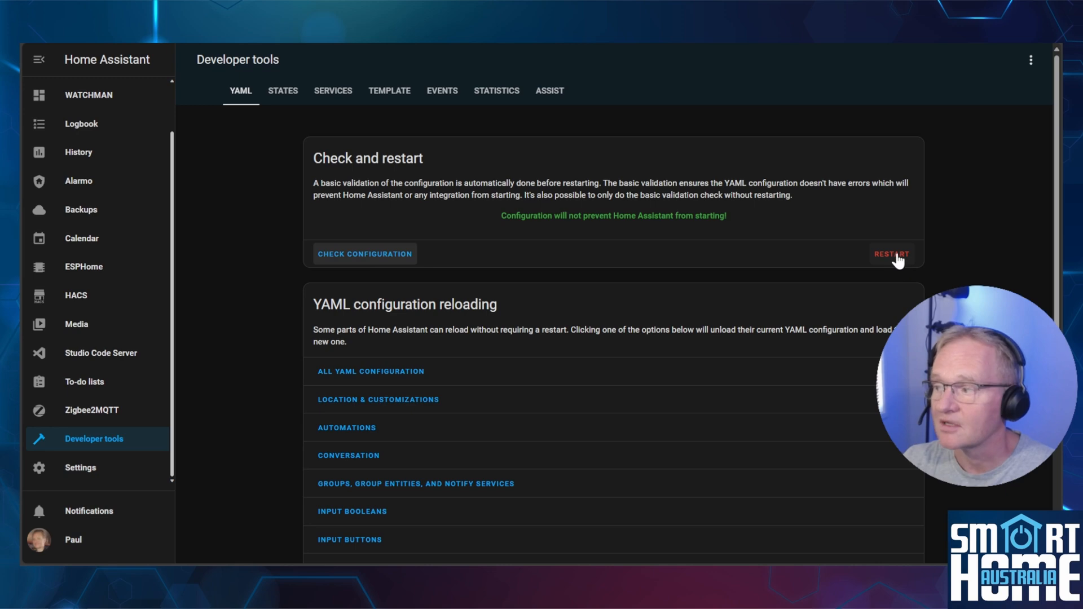
left_click(891, 254)
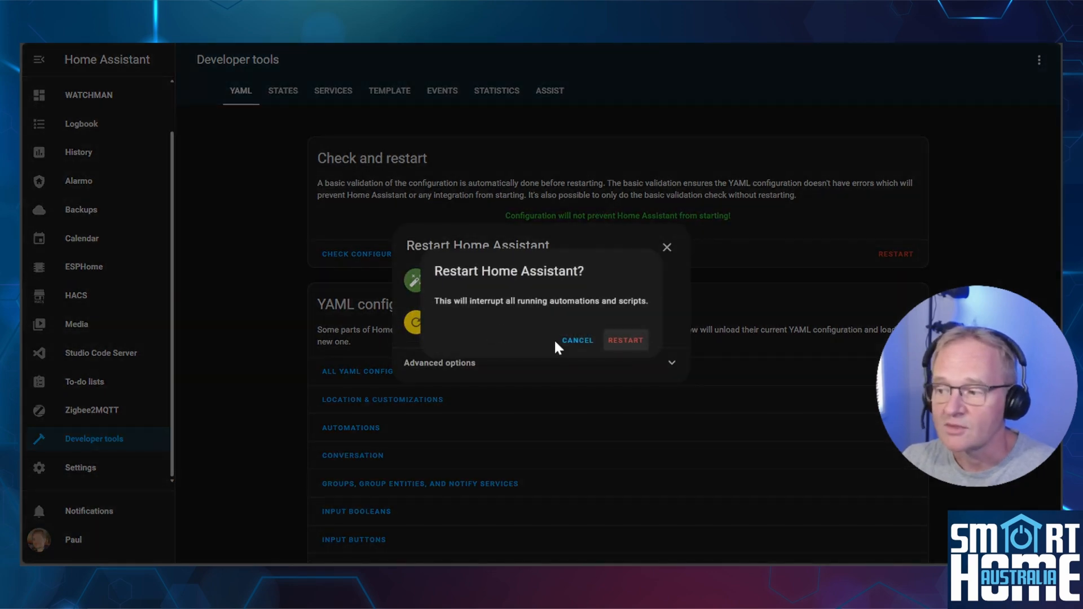
left_click(577, 341)
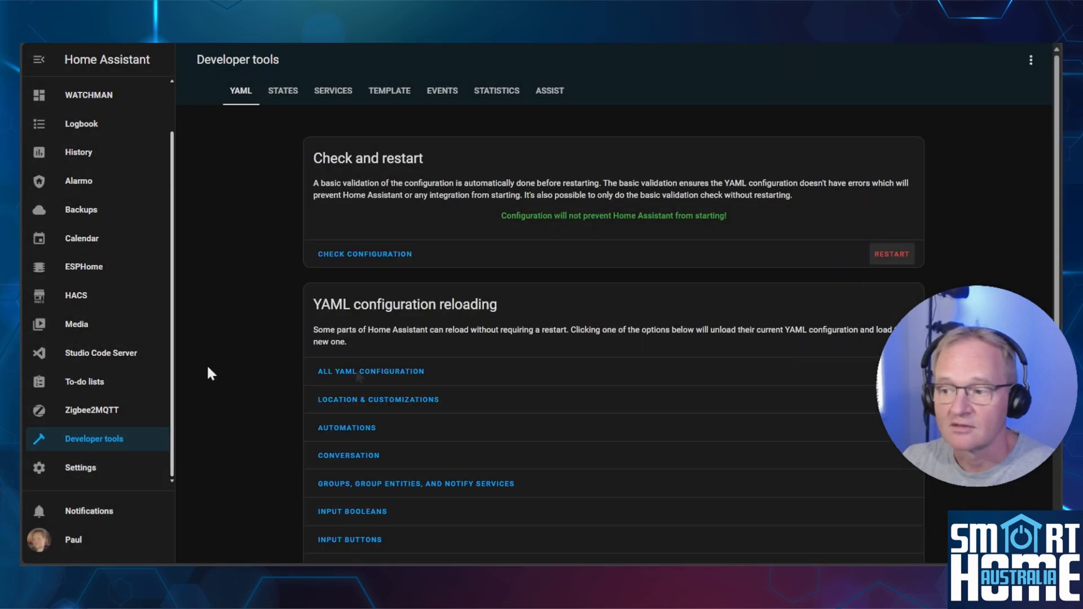
left_click(80, 467)
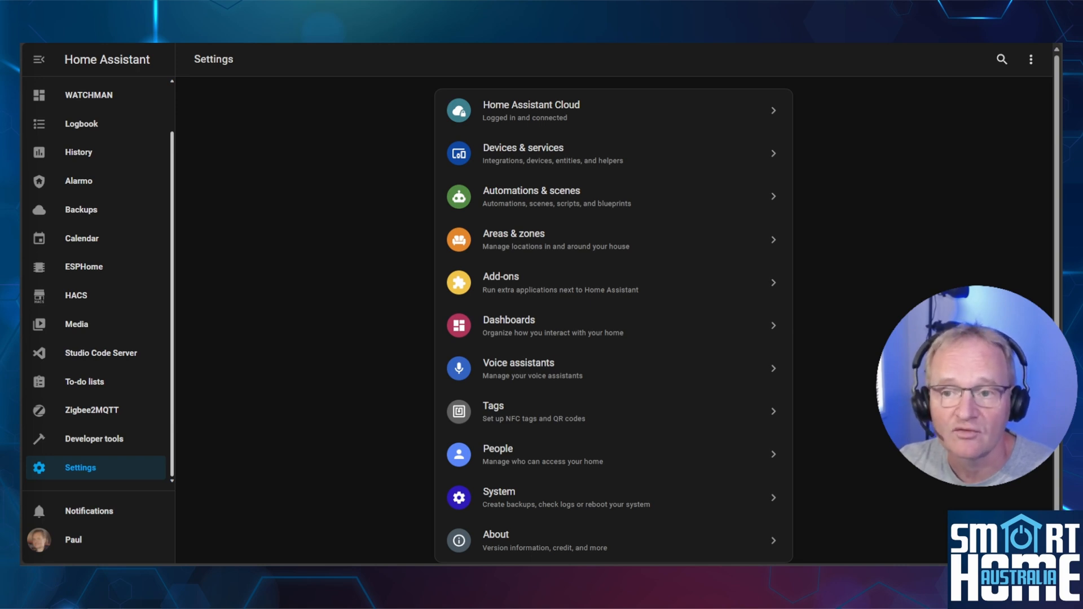
mouse_move(332, 96)
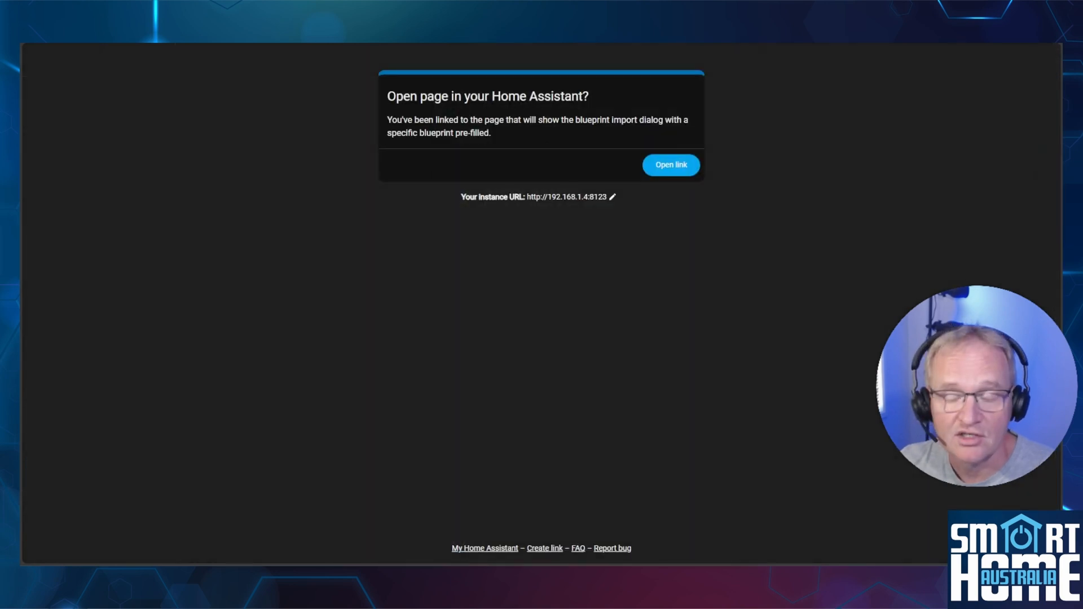
mouse_move(592, 395)
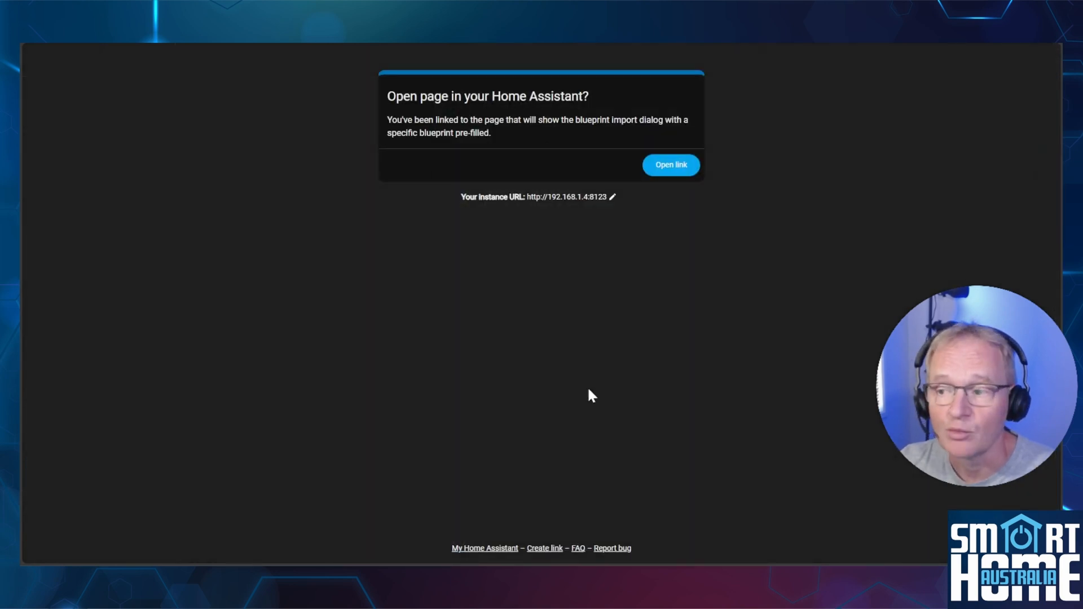
- Follow the My Home Assistant blueprint link into your own Home Assistant instance
left_click(671, 164)
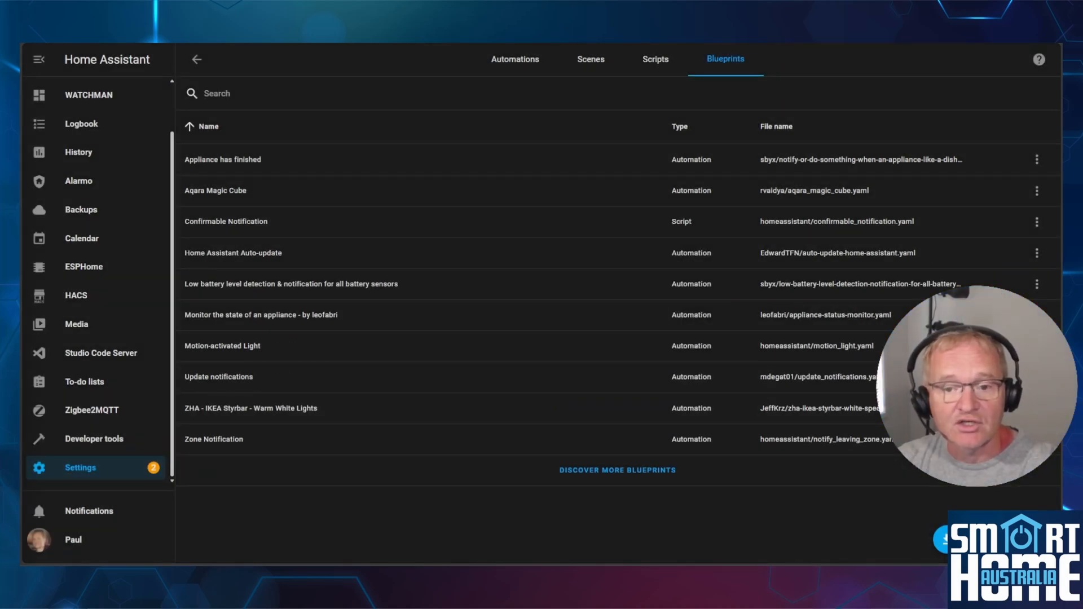
mouse_move(506, 71)
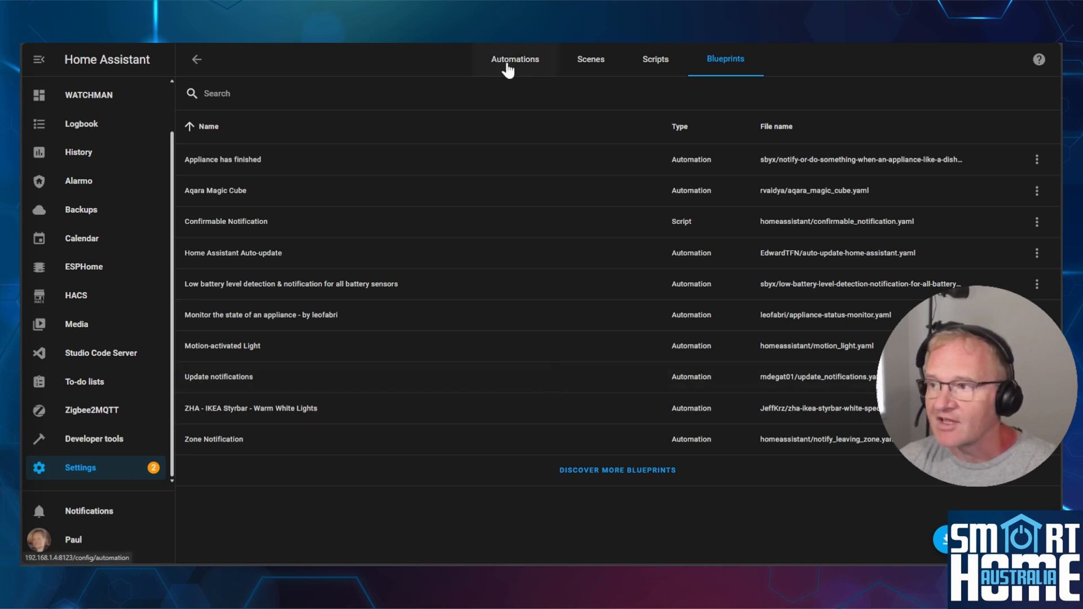
- Create an automation from the Update notifications blueprint watching the HACS update entity
left_click(515, 59)
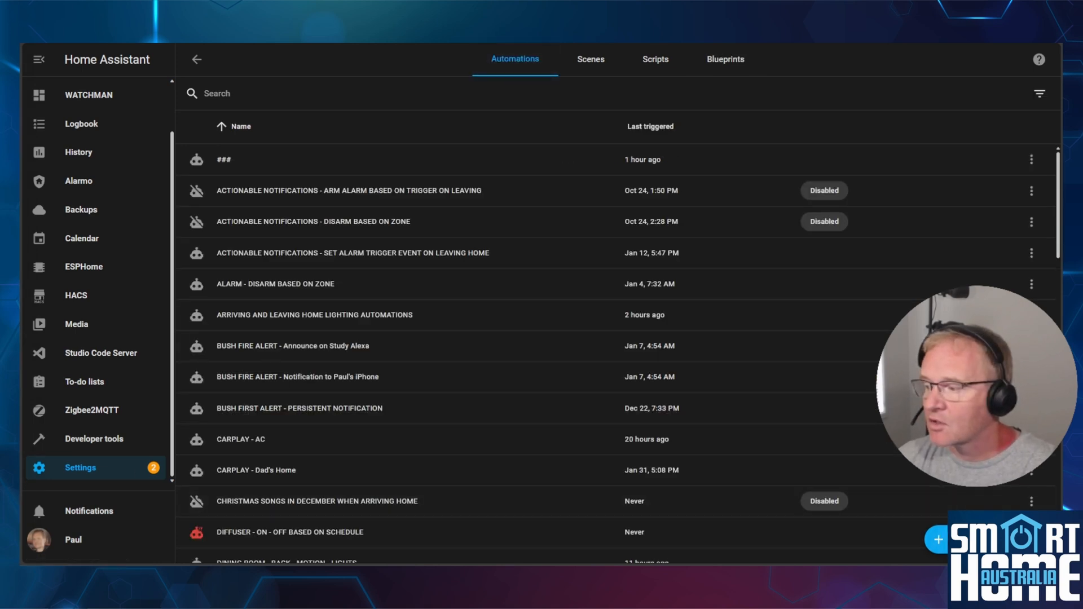
left_click(936, 534)
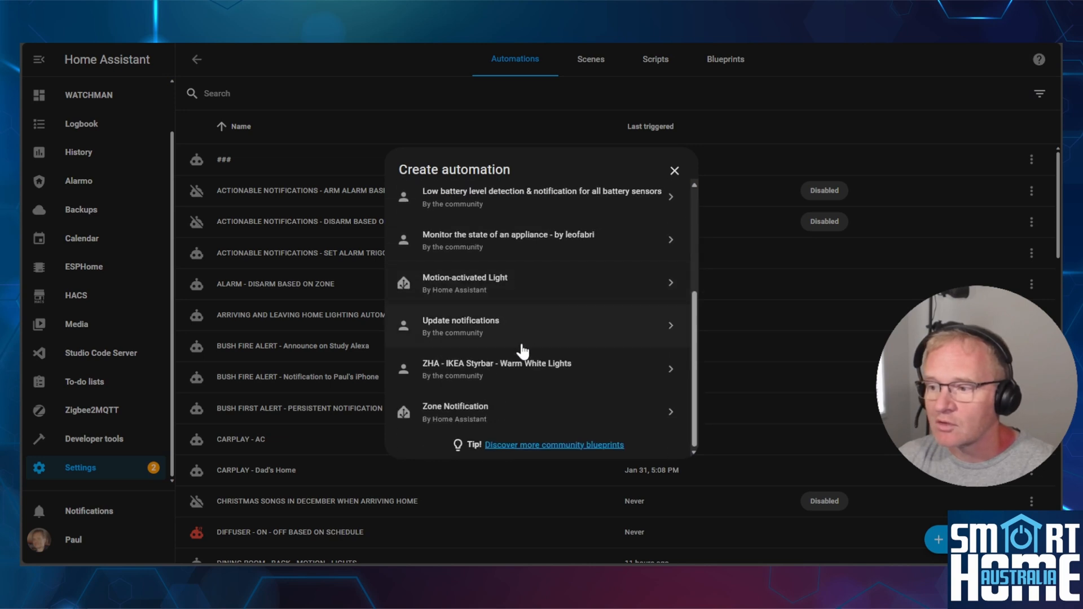
mouse_move(475, 337)
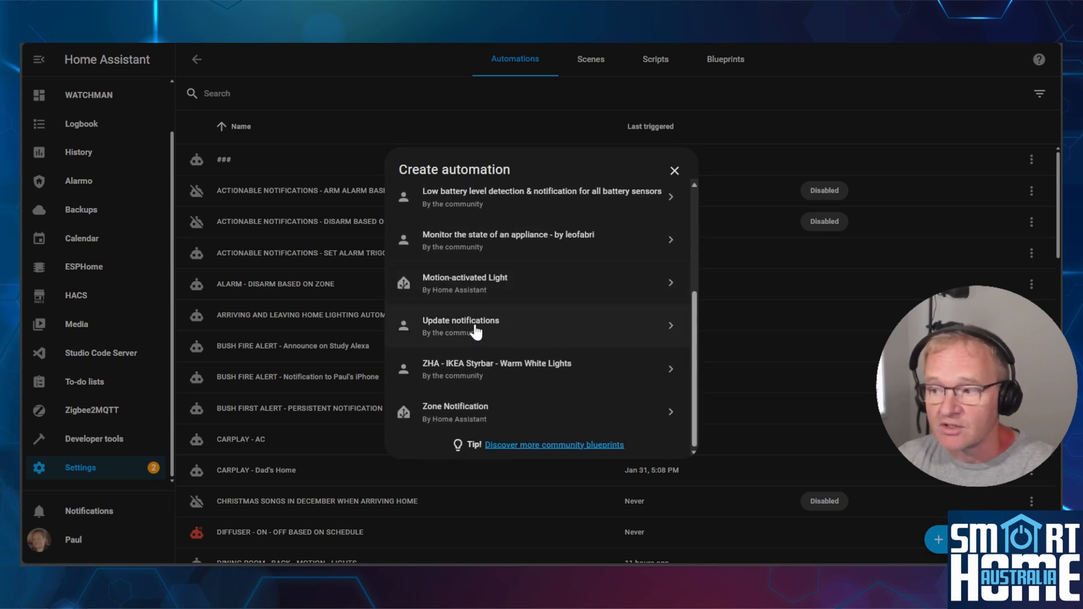
left_click(471, 326)
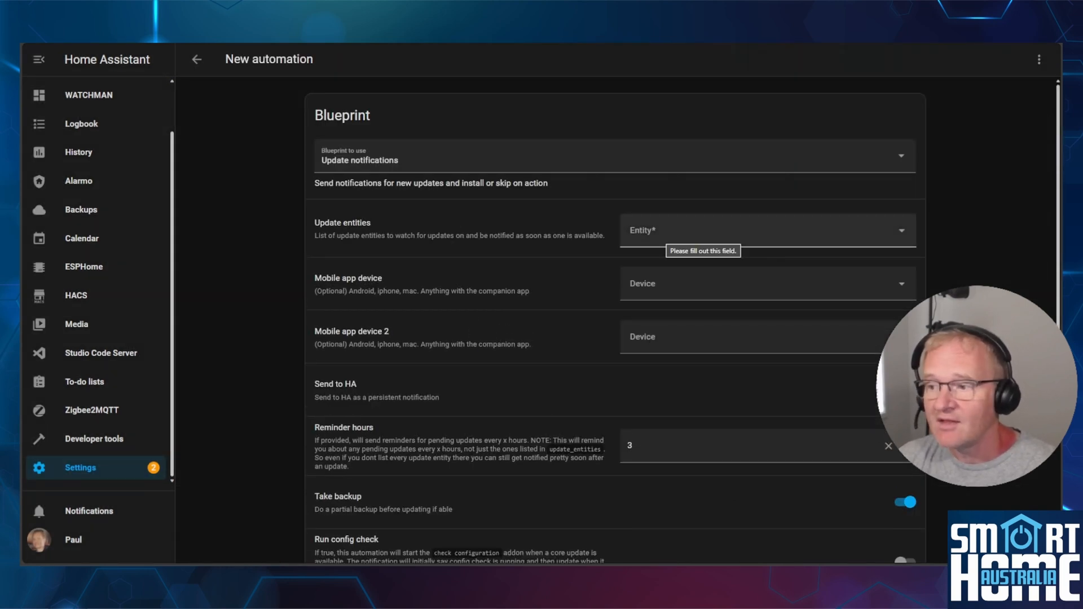
type("hacs")
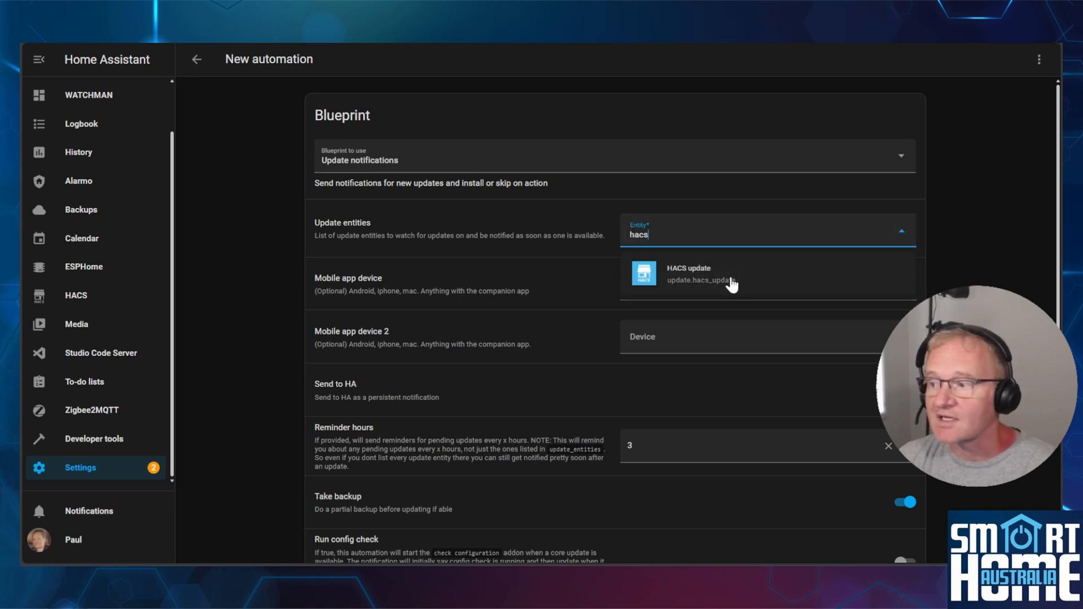
left_click(709, 274)
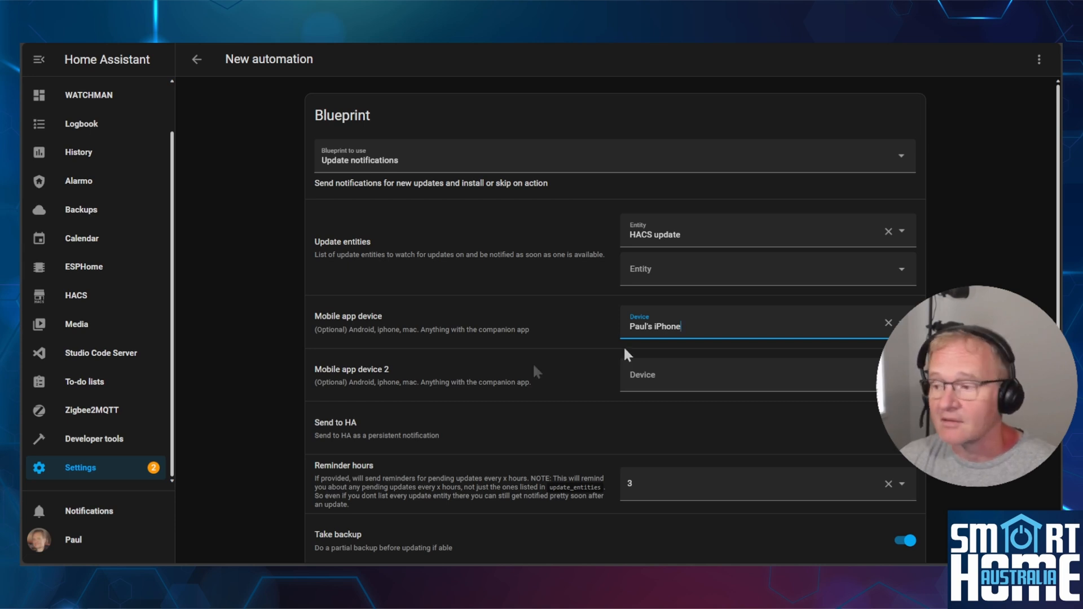
- Select the phone as the second mobile device and save the automation as HACS UPDATE
scroll("down", 3)
type("HACS UPDATE")
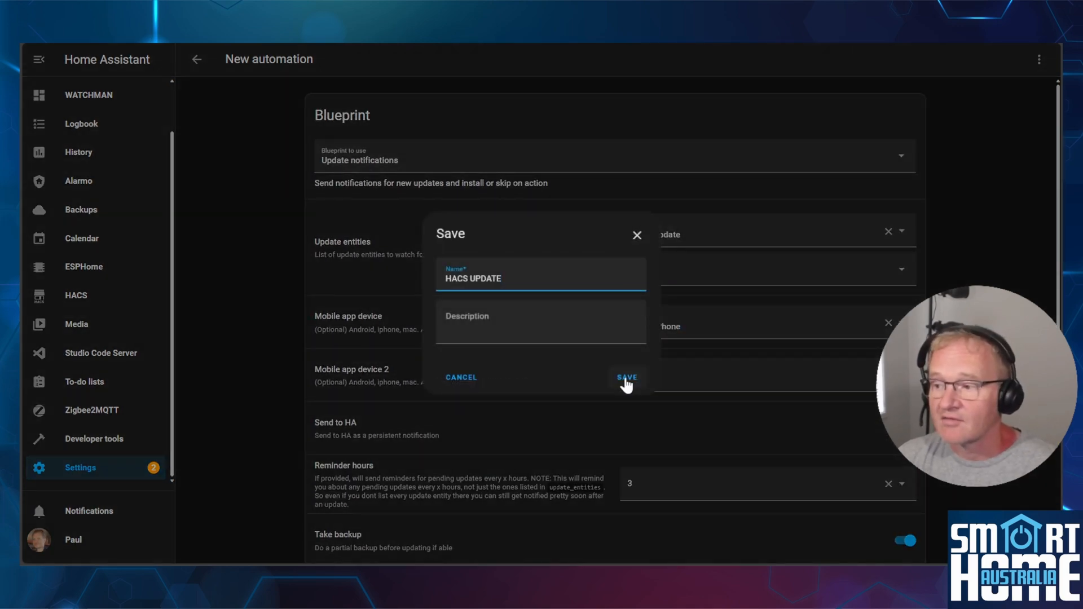
left_click(627, 377)
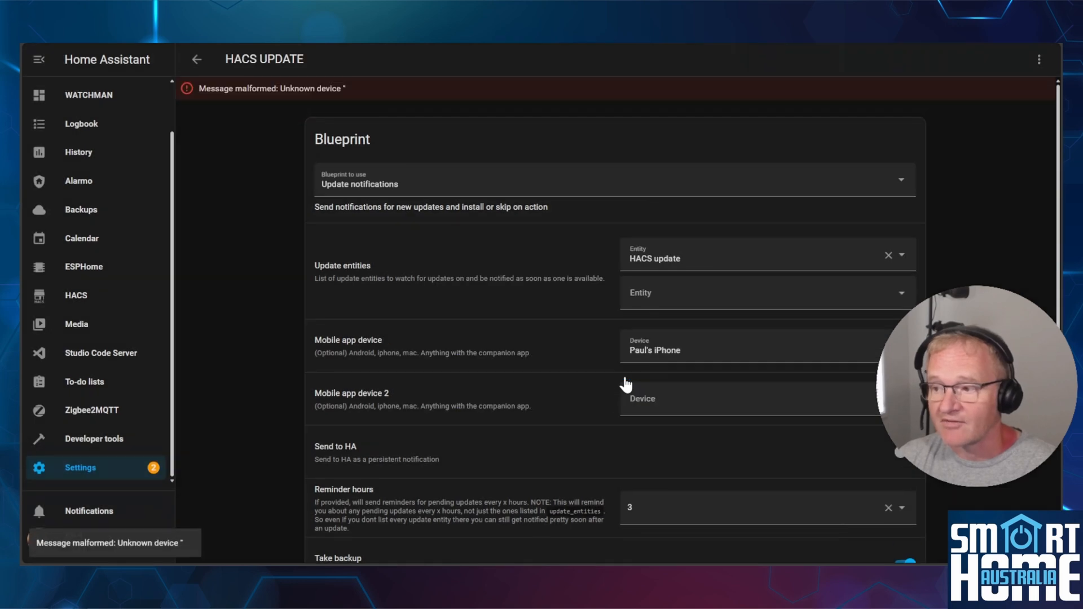
mouse_move(114, 557)
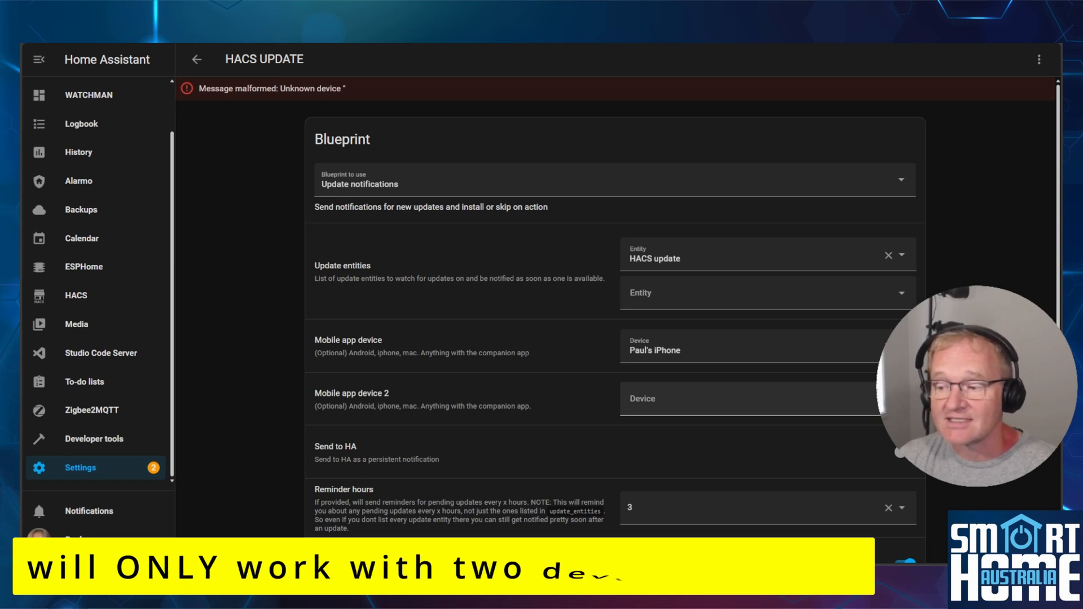
left_click(747, 398)
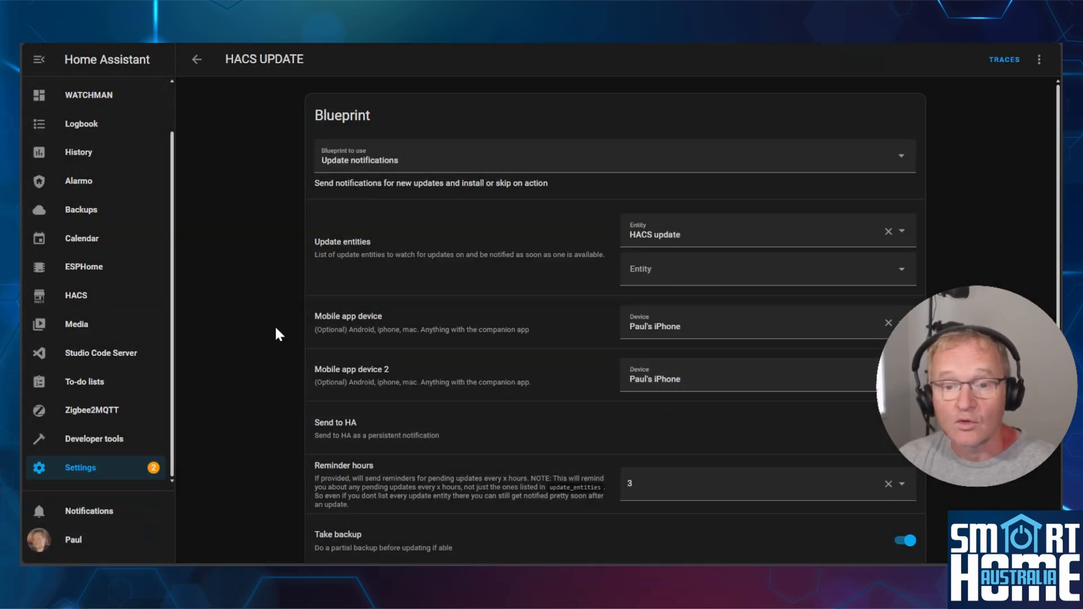
scroll("down", 3)
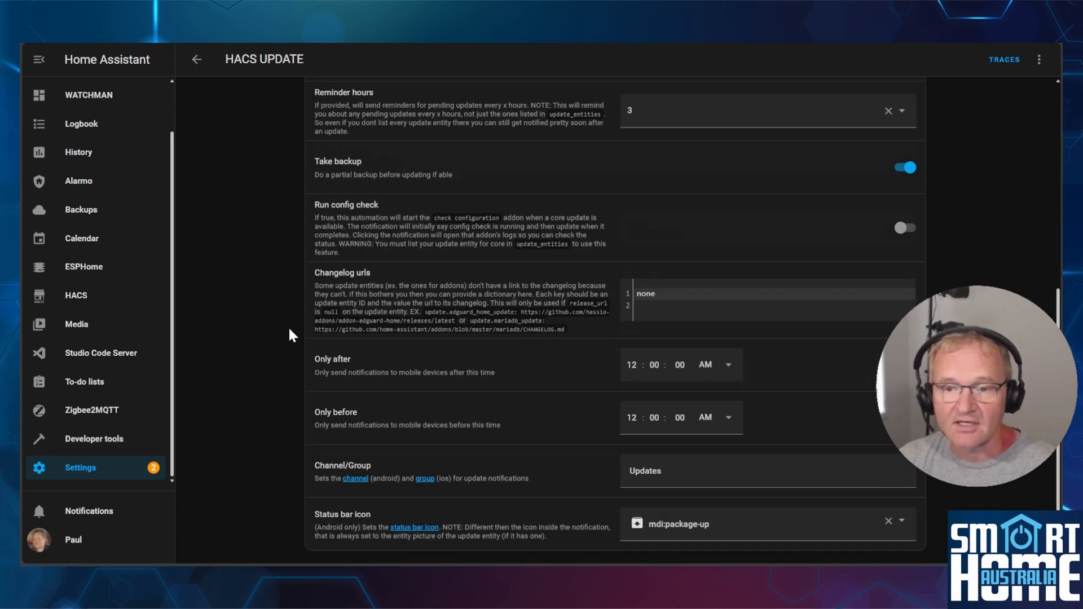
mouse_move(248, 152)
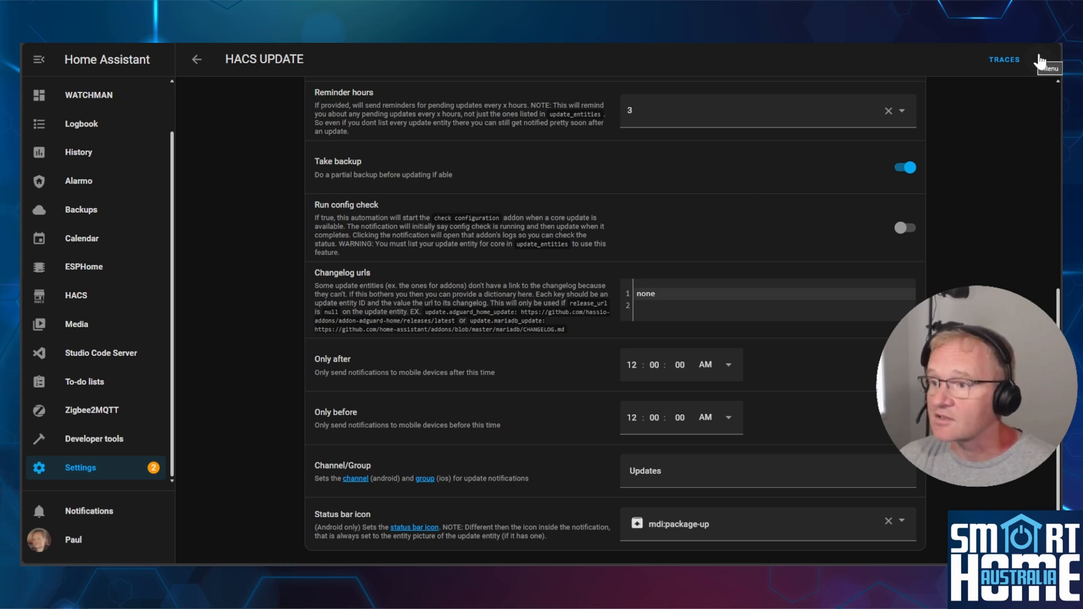
left_click(1041, 59)
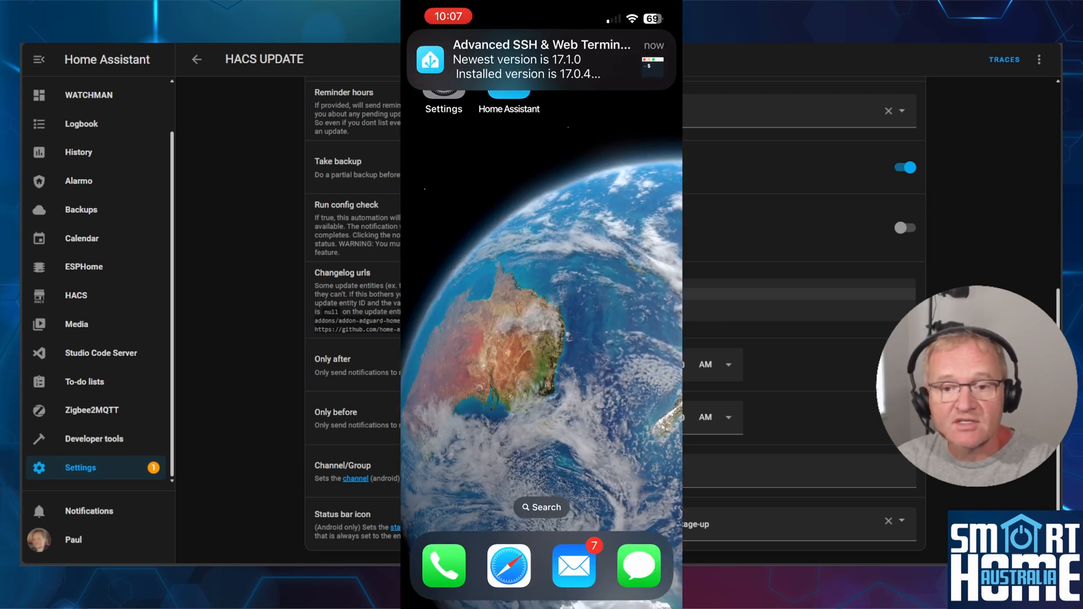
- Return to Settings showing the pending Advanced SSH & Web Terminal 17.1.0 update
left_click(541, 59)
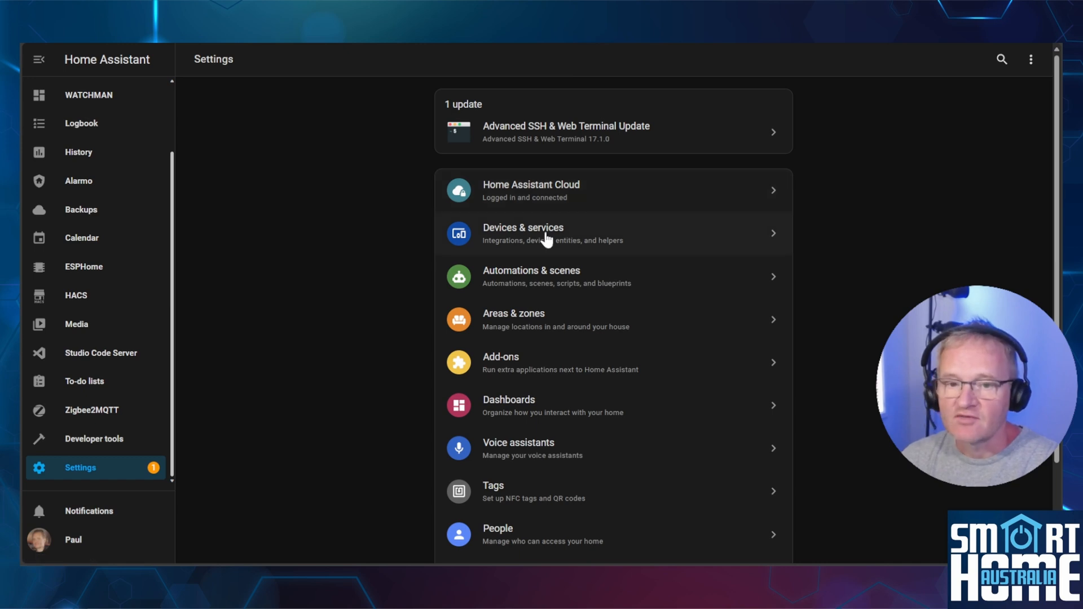
- Add the System Monitor integration from Devices & services and open it
left_click(523, 233)
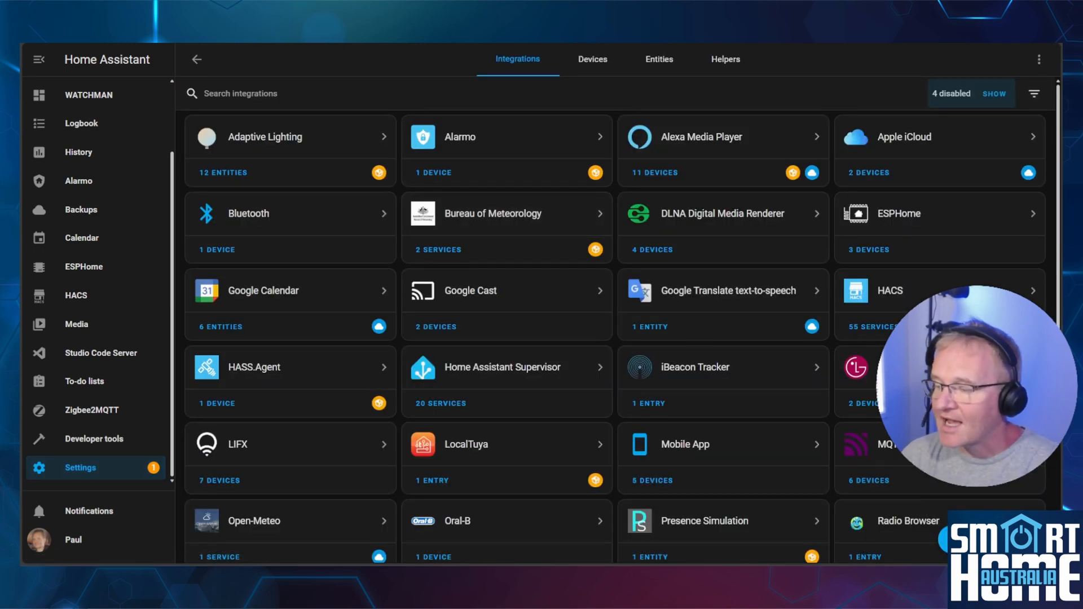
type("system moni")
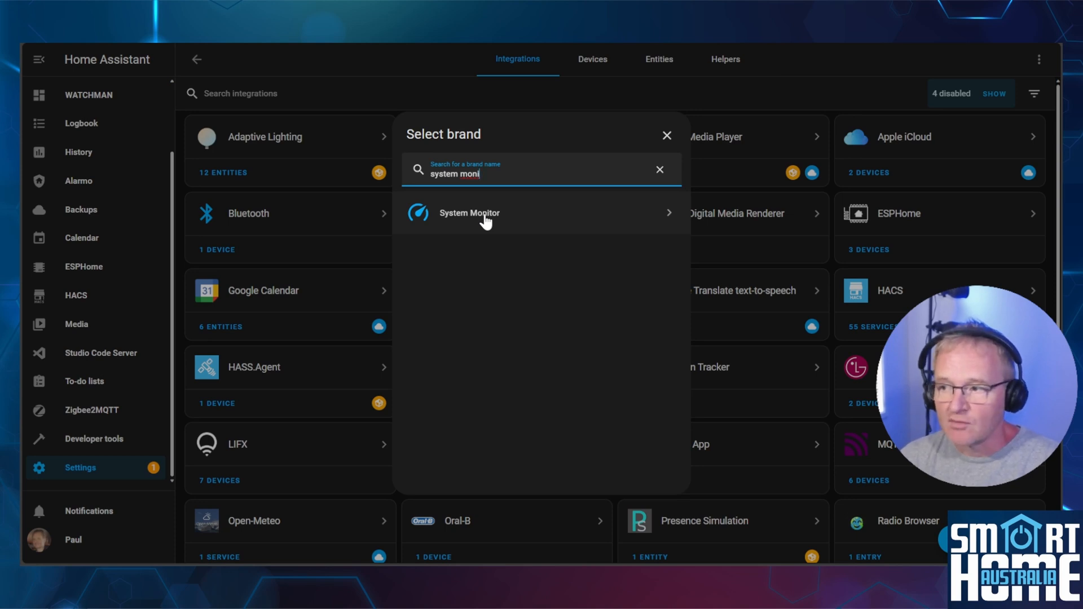
left_click(469, 213)
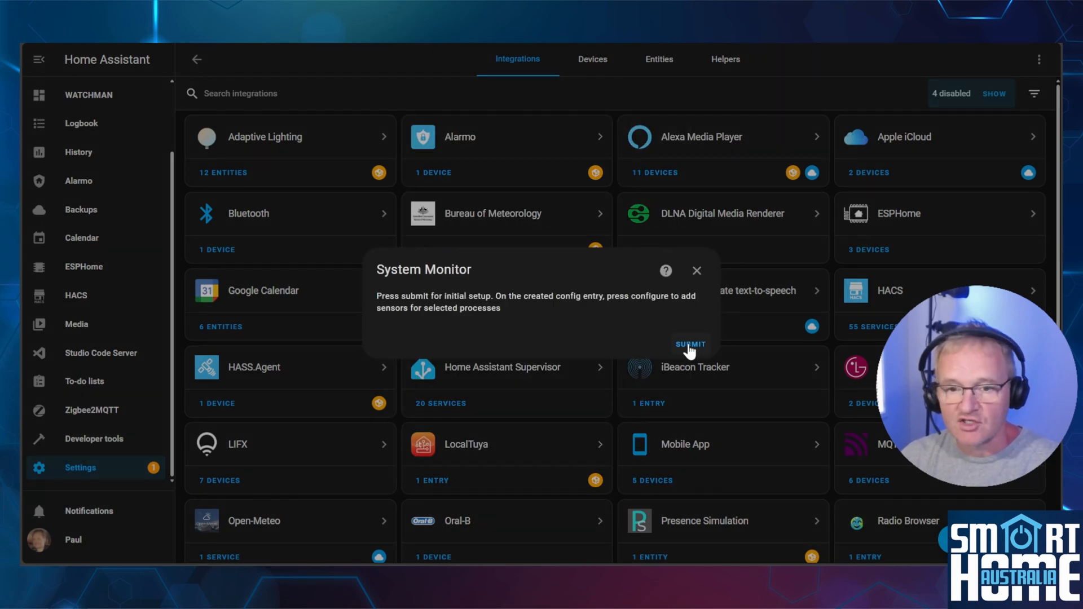
left_click(690, 344)
type("system")
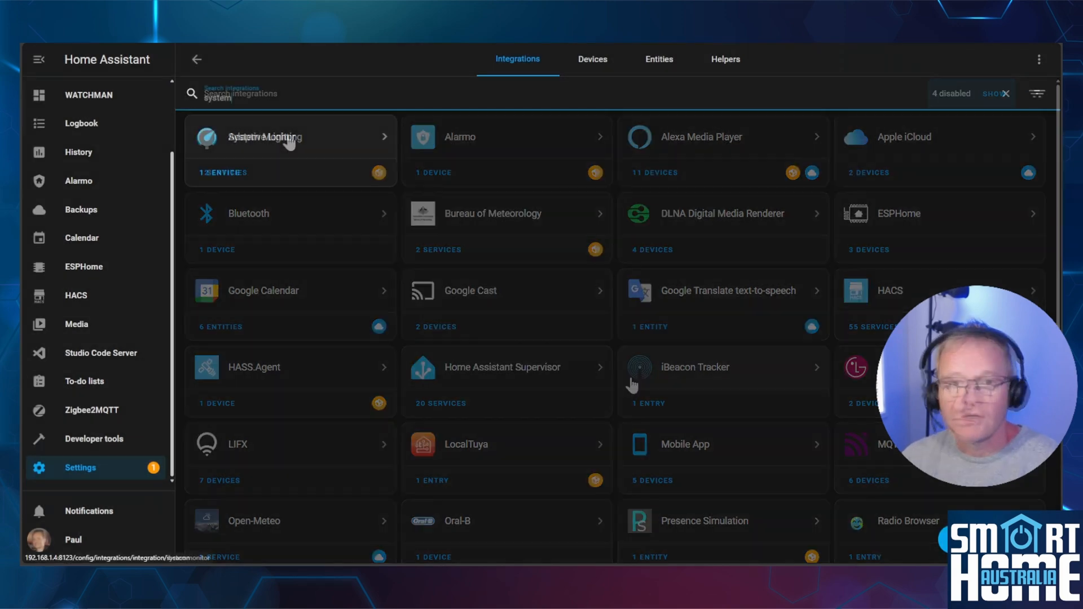
left_click(280, 136)
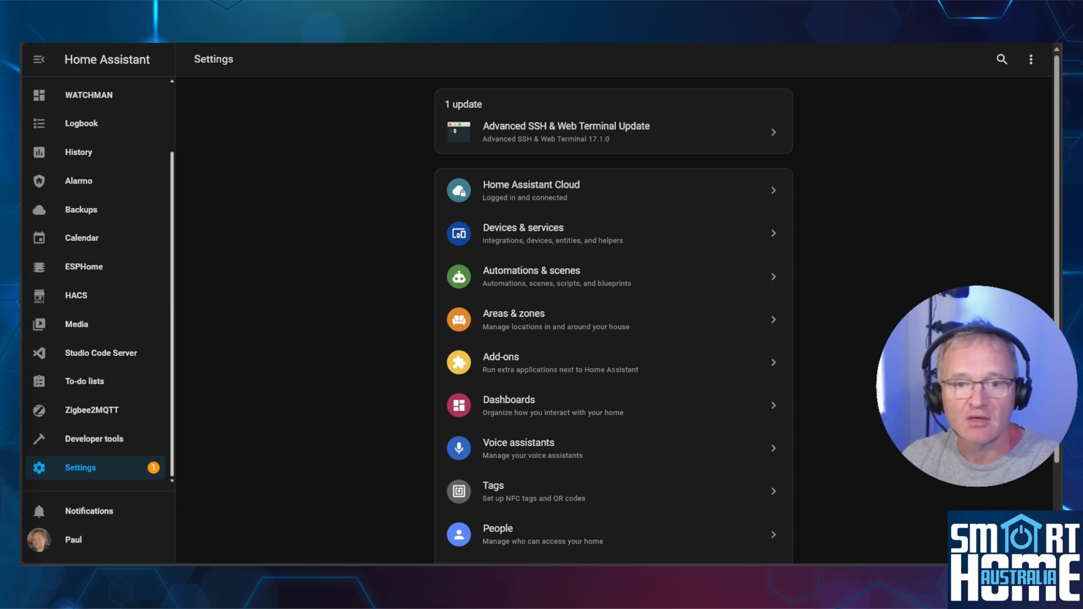
mouse_move(78, 432)
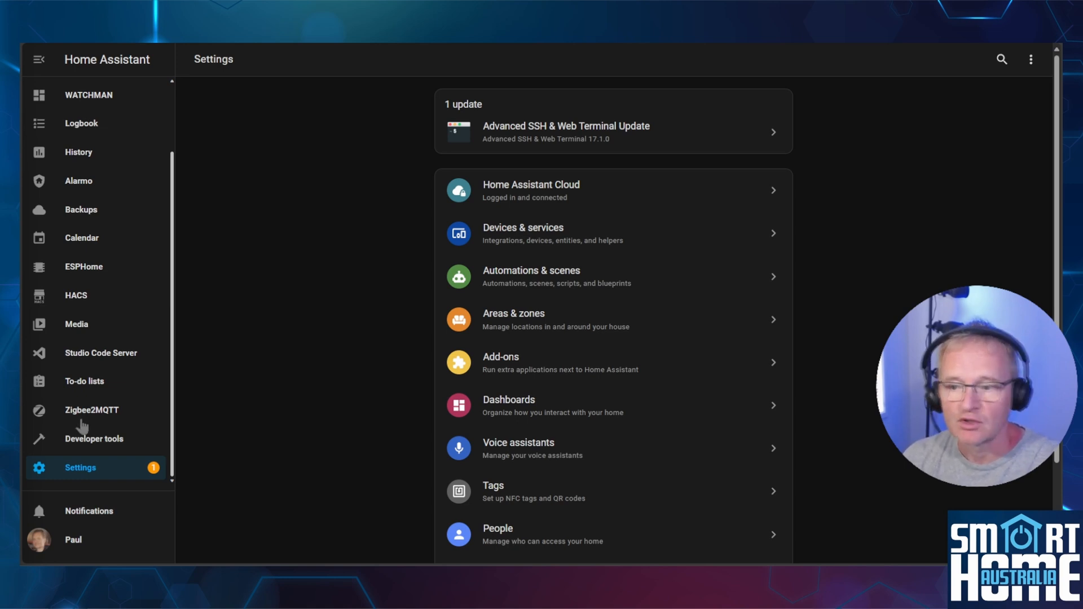
- Create a new dashboard from scratch named 'HOME ASSISTANT UPDATE TRACKER'
left_click(509, 405)
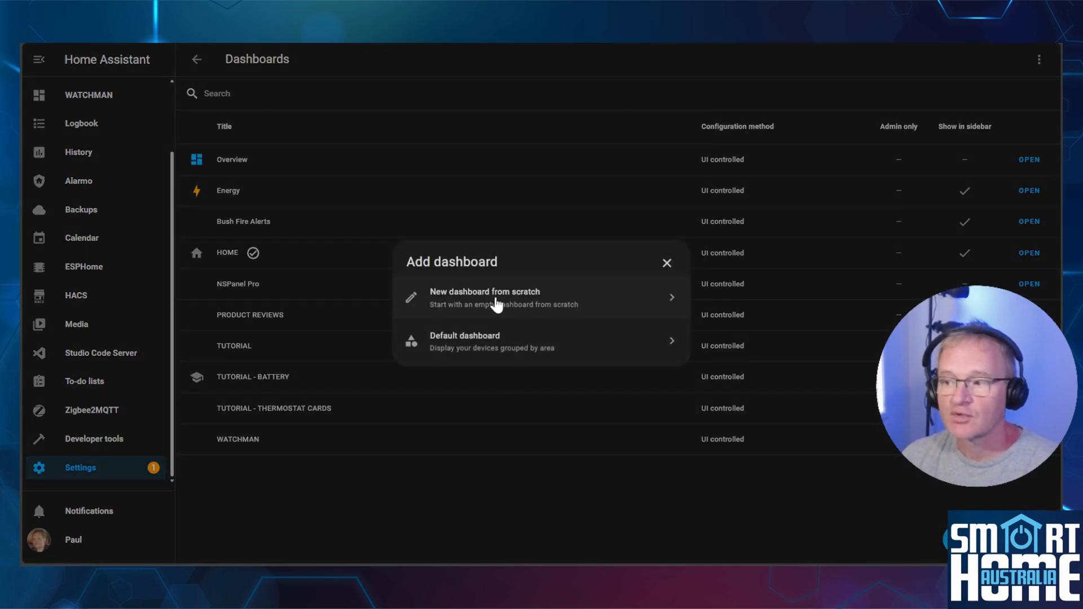
left_click(503, 298)
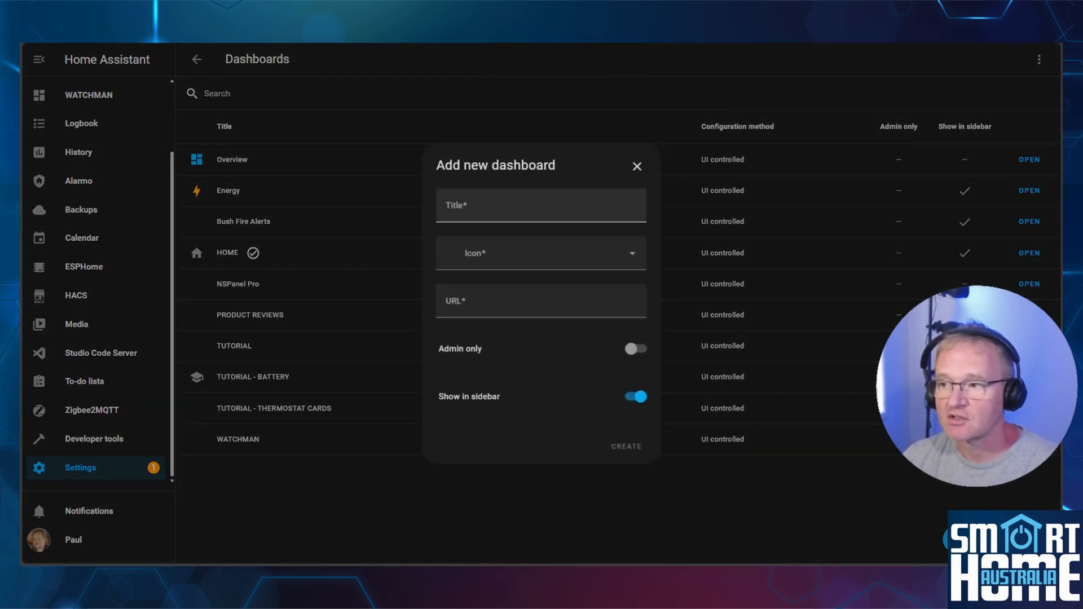
type("HOME ASSISTANT UPDATE TRACKER")
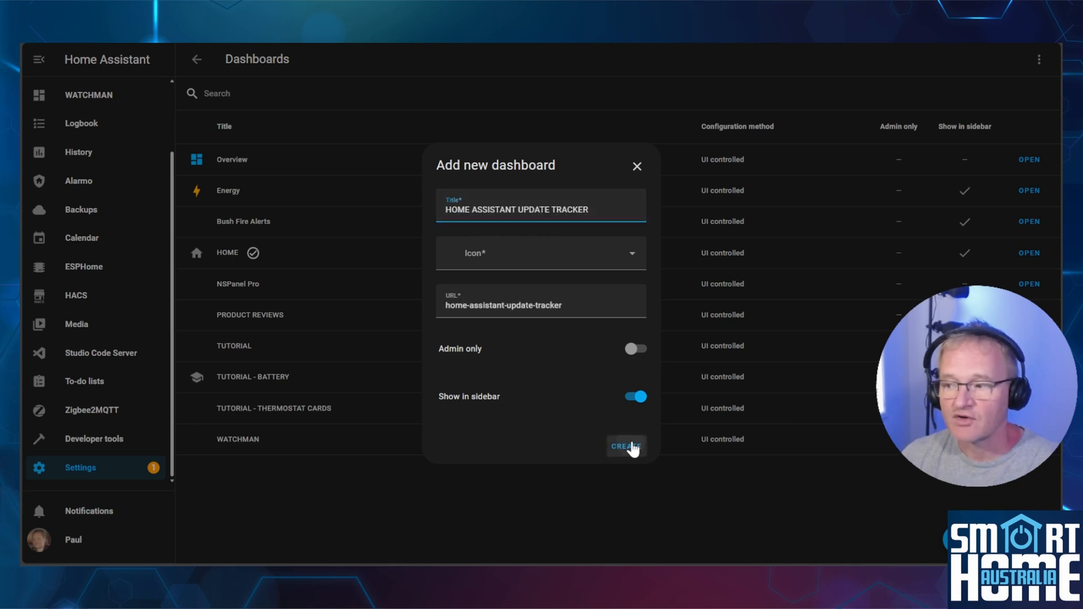
left_click(626, 446)
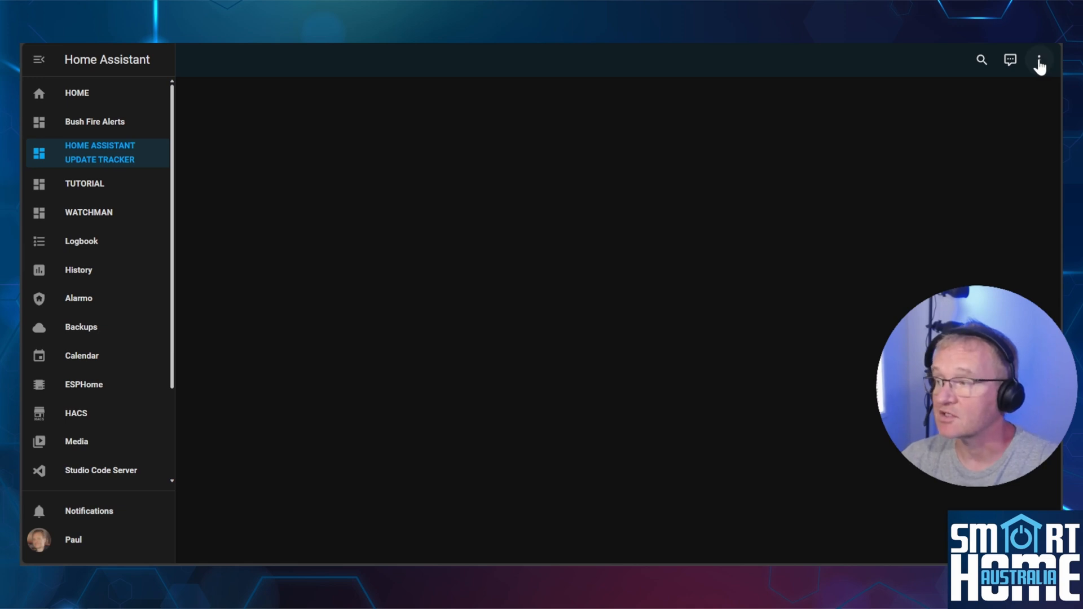
- Edit the empty dashboard and open its raw configuration editor
left_click(1039, 60)
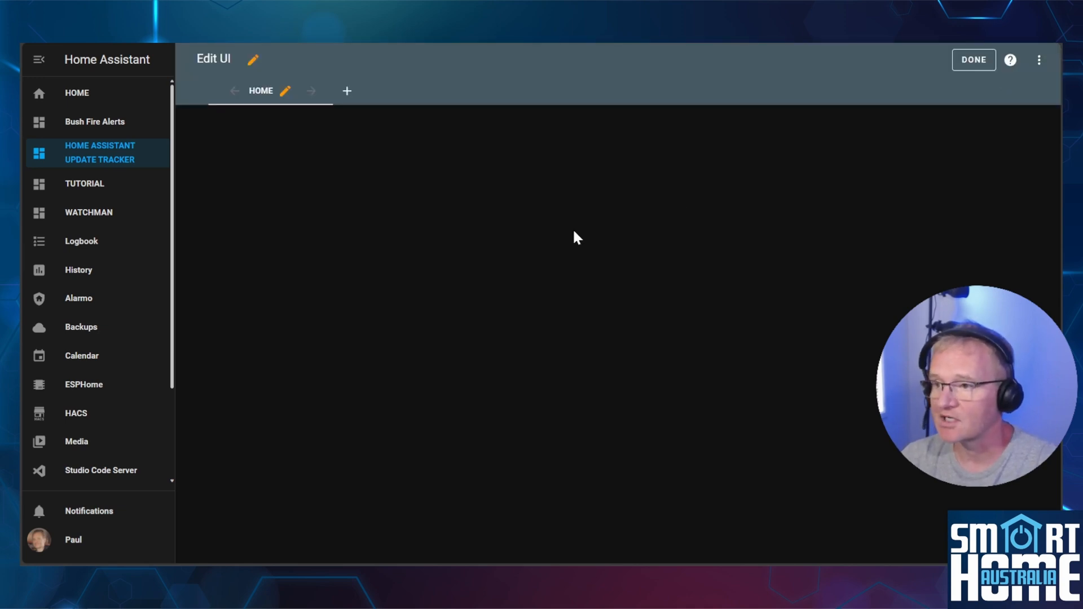
mouse_move(1040, 60)
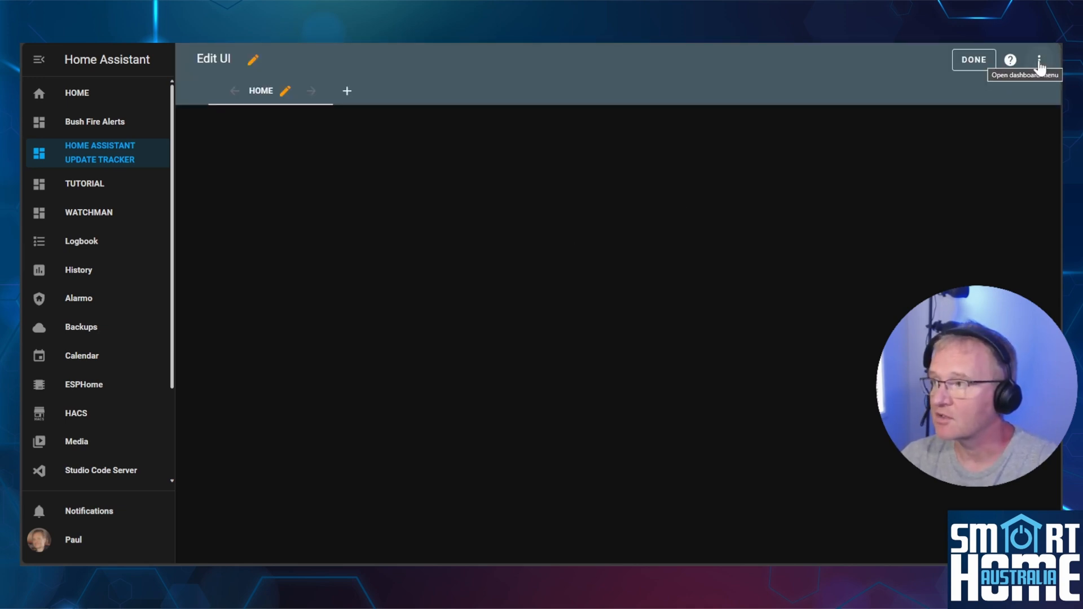
left_click(1042, 59)
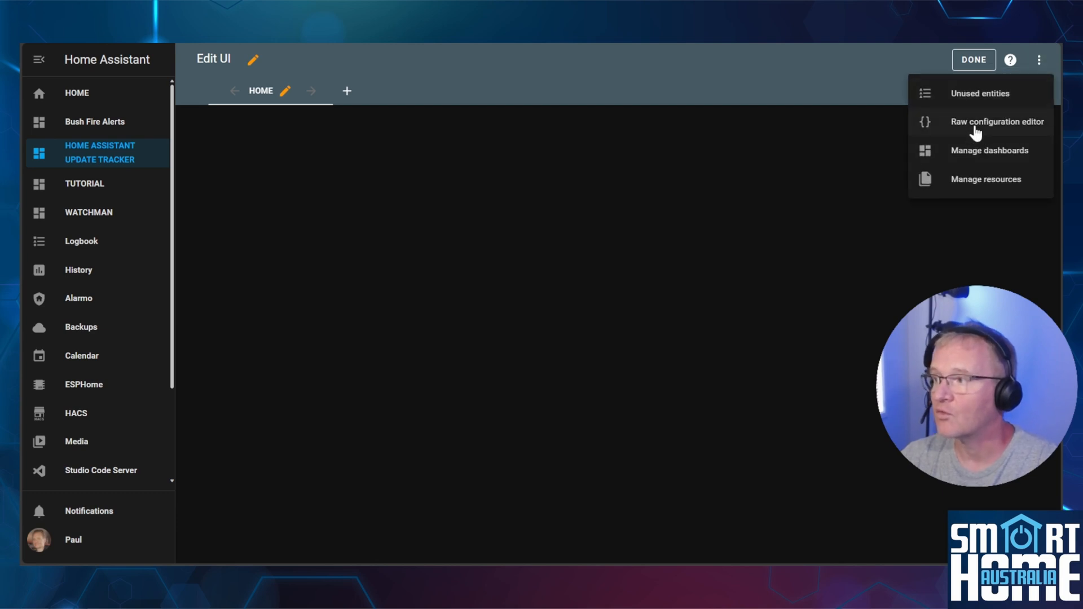
left_click(997, 121)
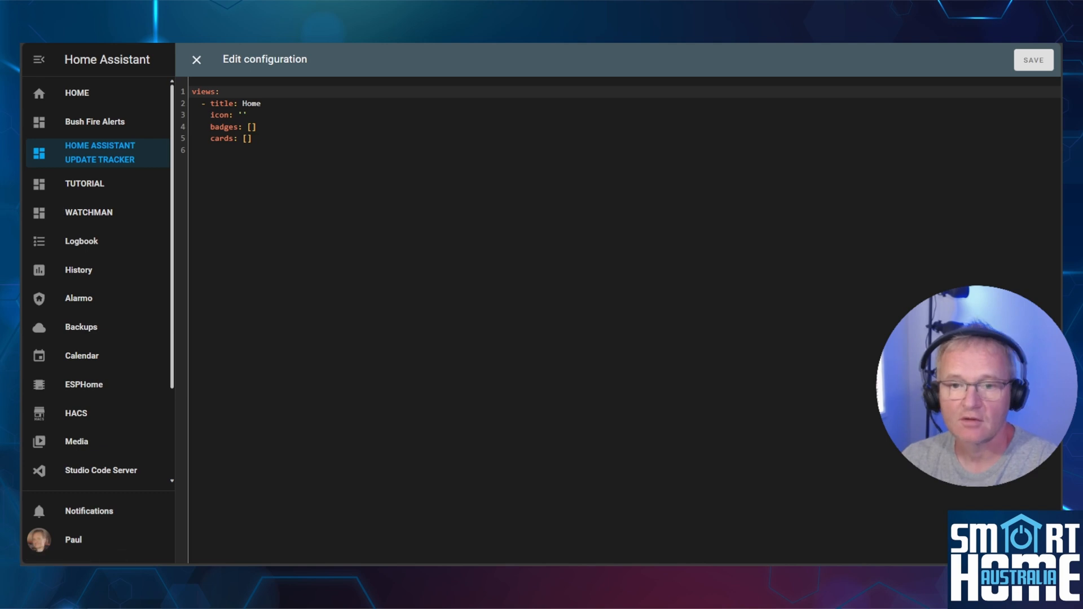
- Replace the raw dashboard YAML with the server-updates configuration for Core, OS and Supervisor
key("ctrl+a")
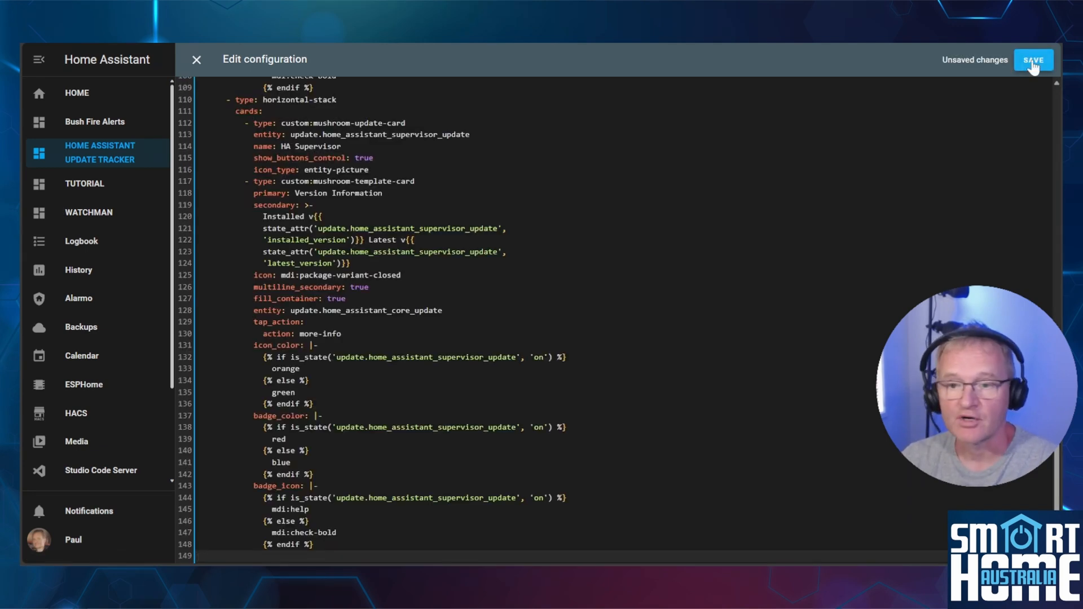
left_click(1036, 59)
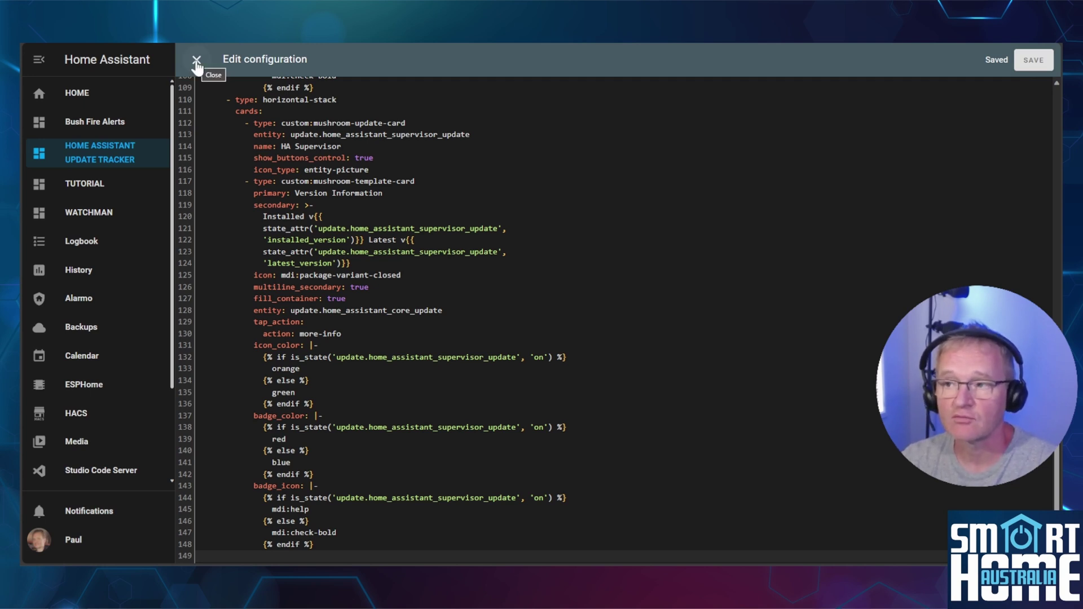
left_click(196, 59)
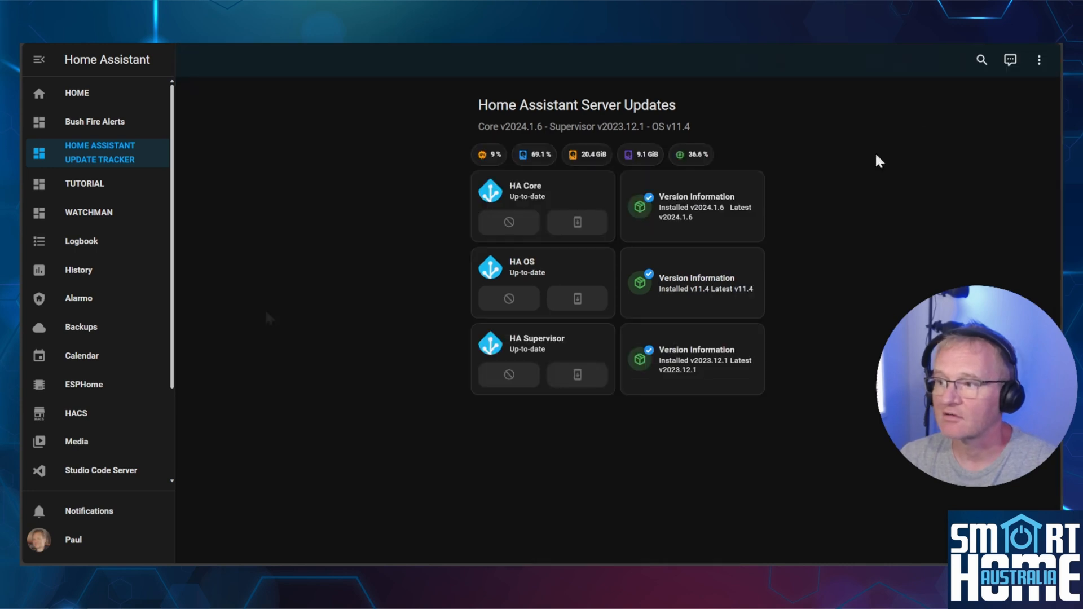
mouse_move(265, 325)
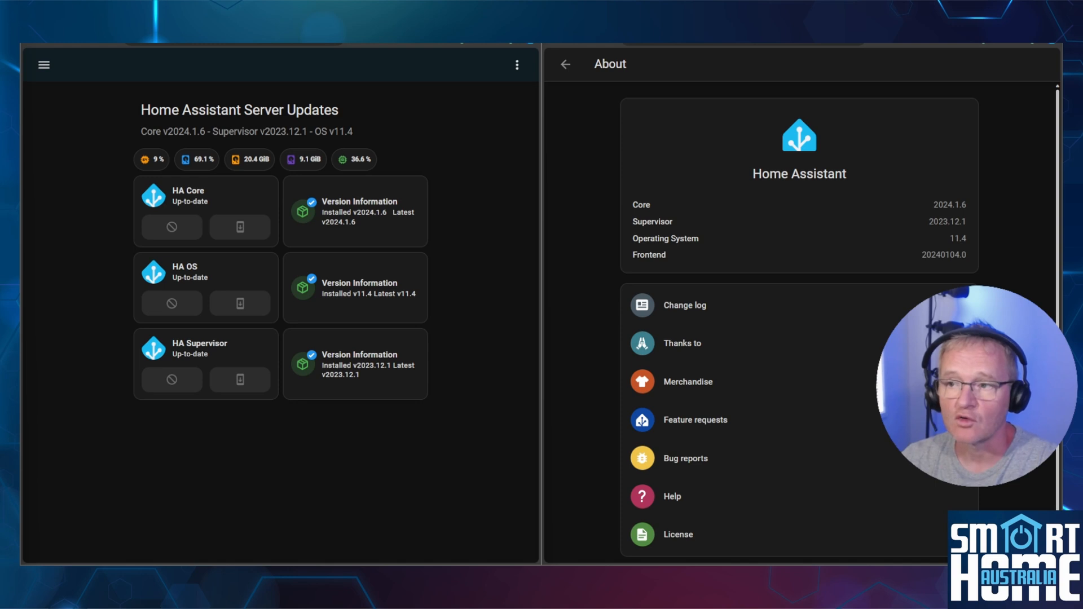
mouse_move(576, 457)
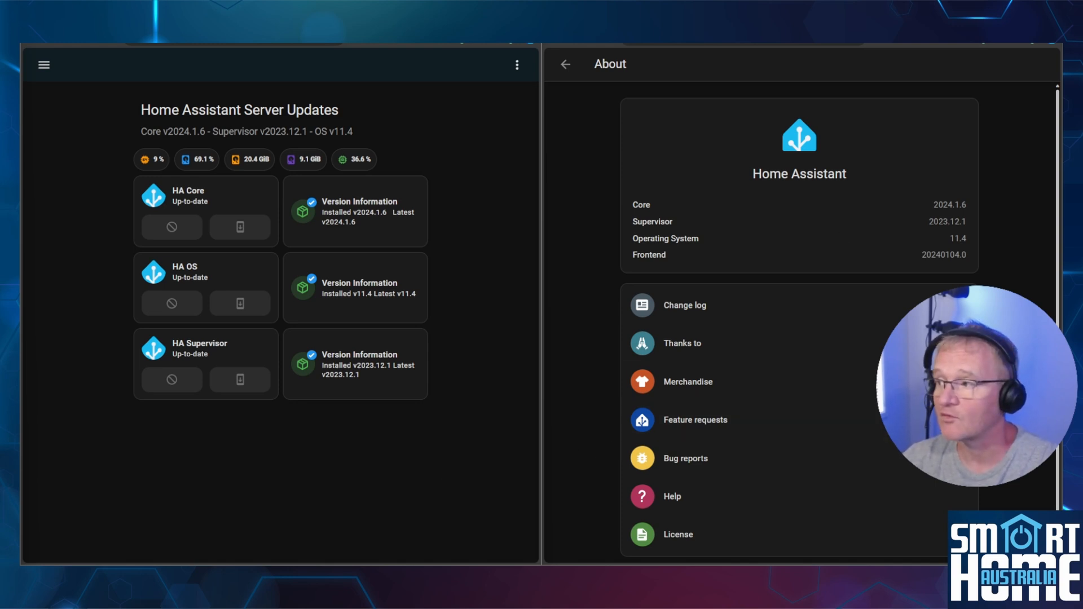
mouse_move(495, 157)
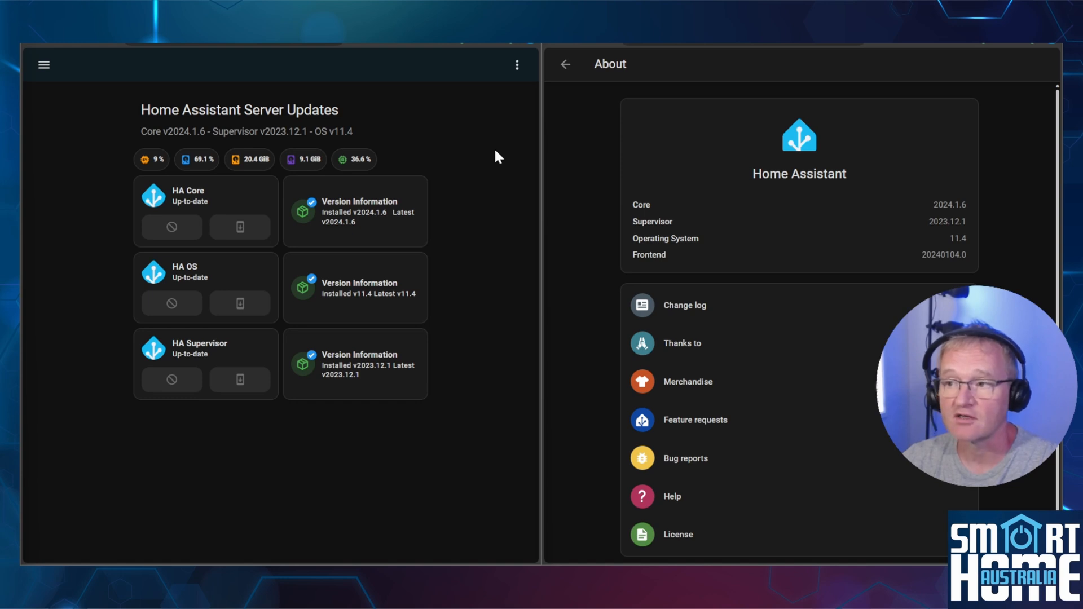
left_click(44, 64)
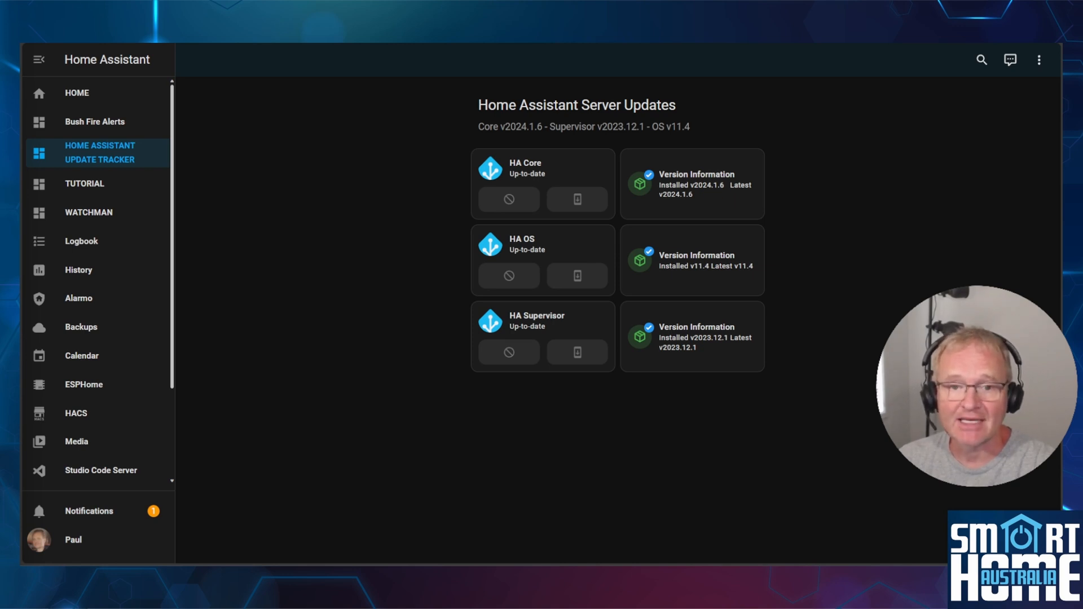
mouse_move(983, 148)
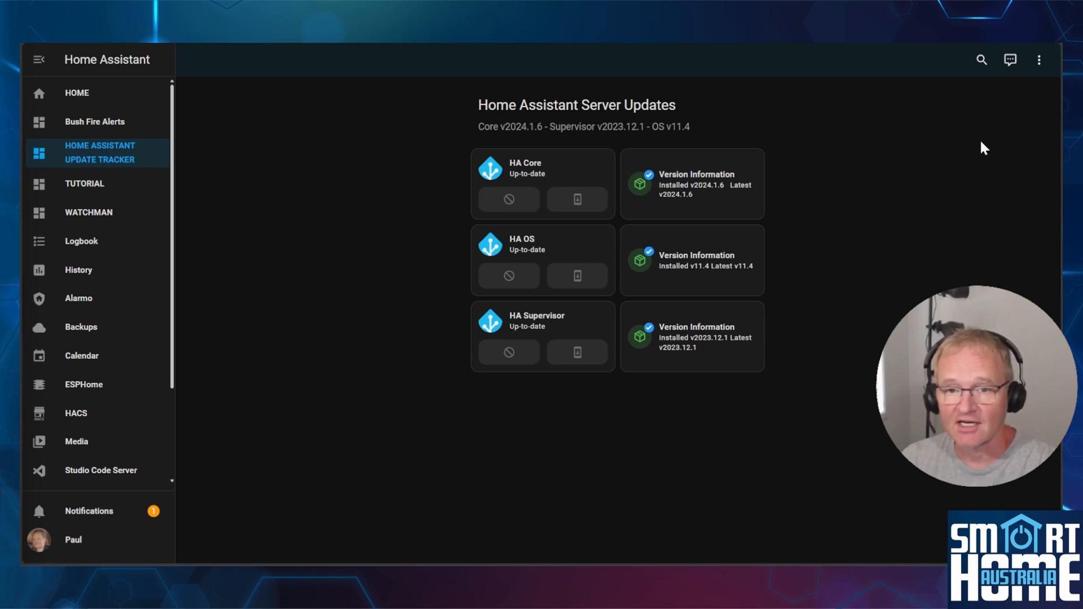
mouse_move(1039, 60)
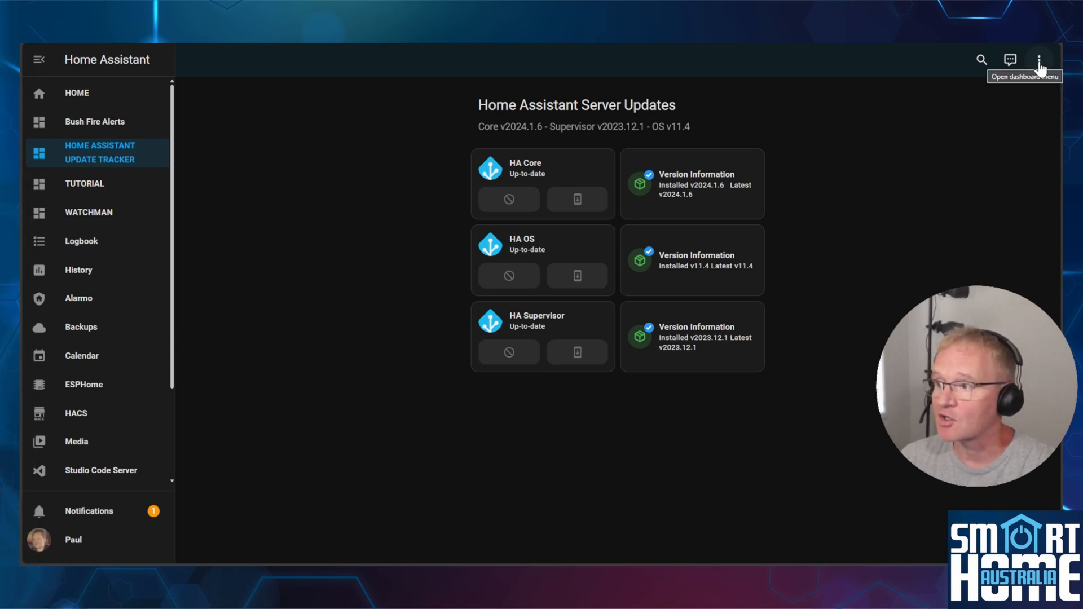
- Add a Manual card with the MariaDB vertical-stack YAML showing v2.6.1 and usage chips
left_click(1039, 59)
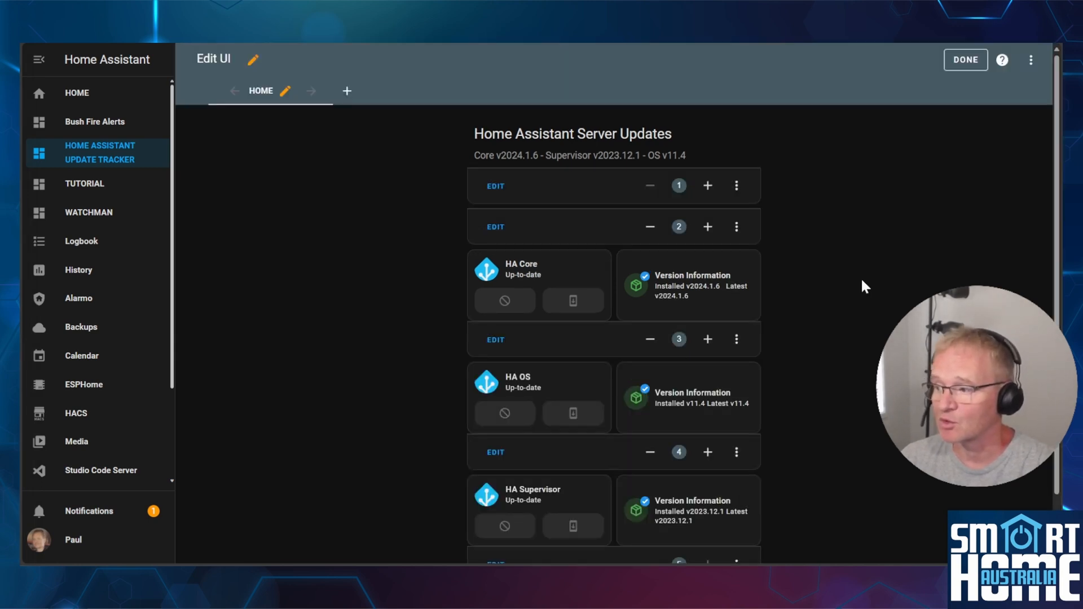
left_click(347, 91)
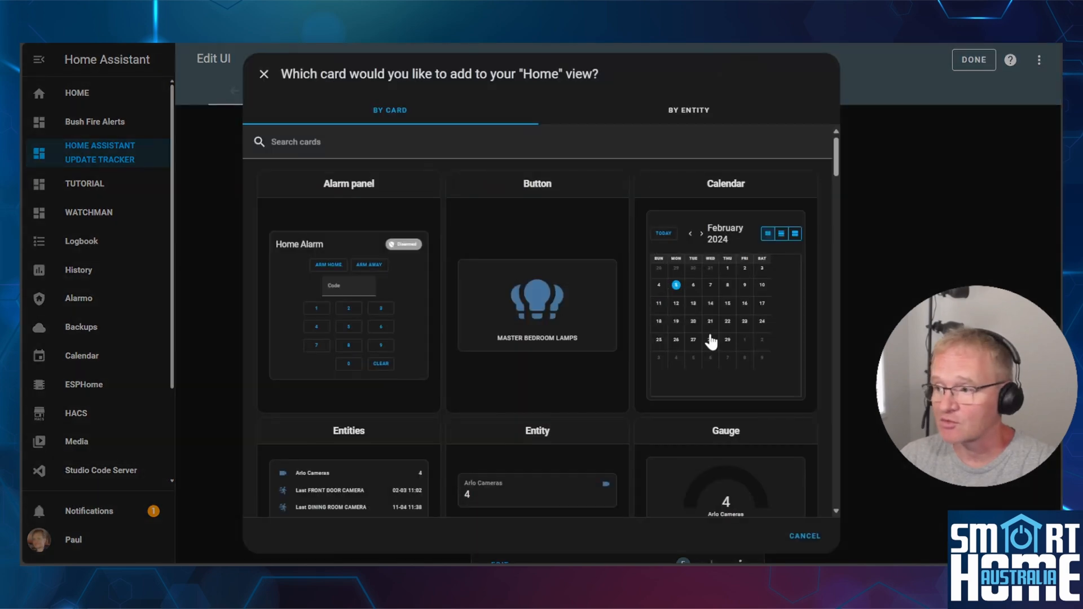
type("manual")
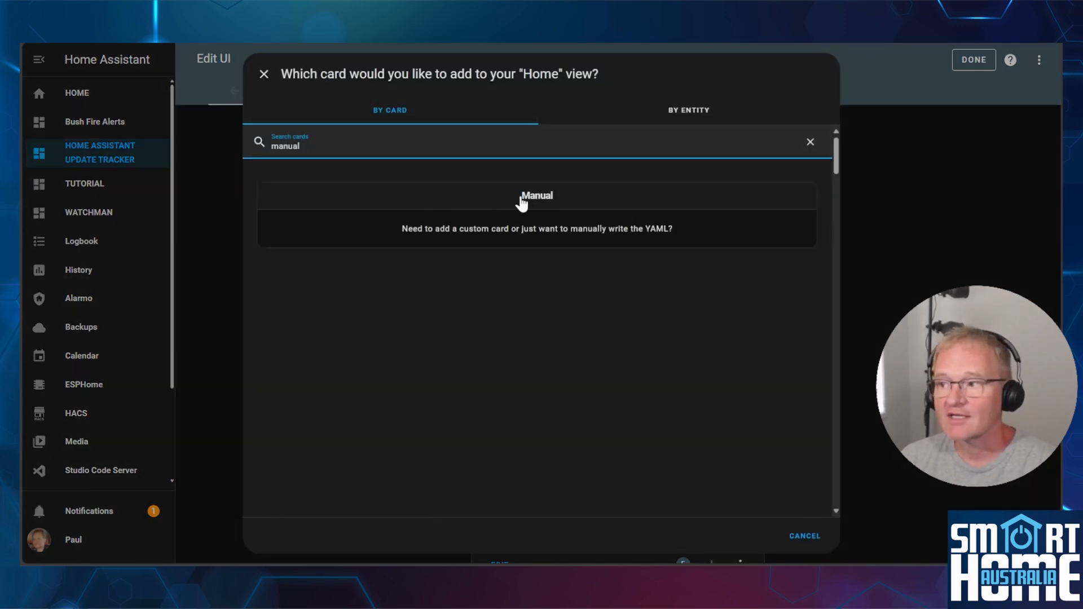
left_click(537, 197)
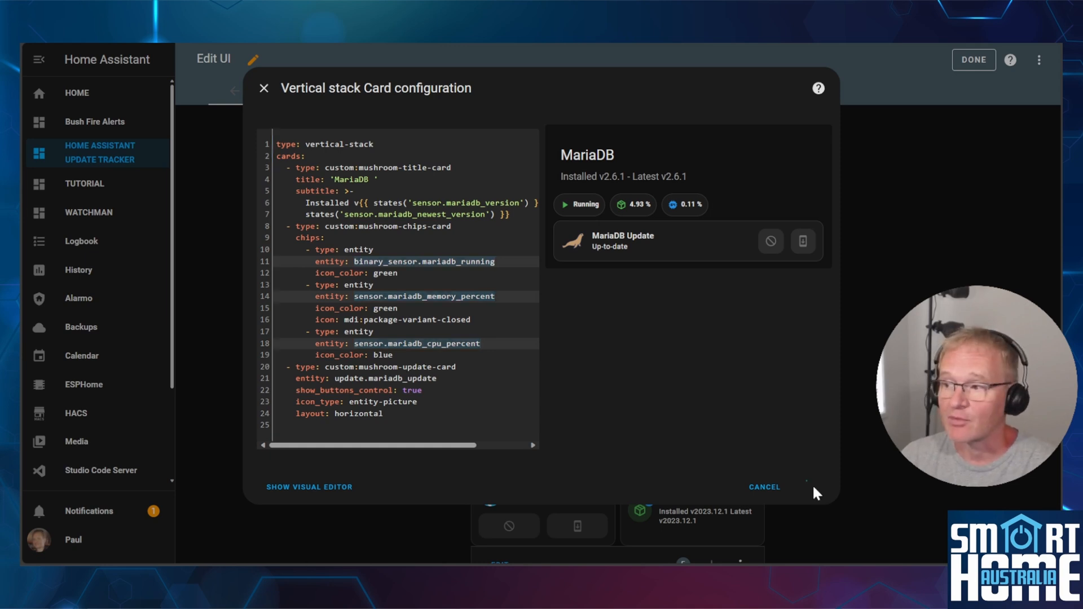
left_click(764, 486)
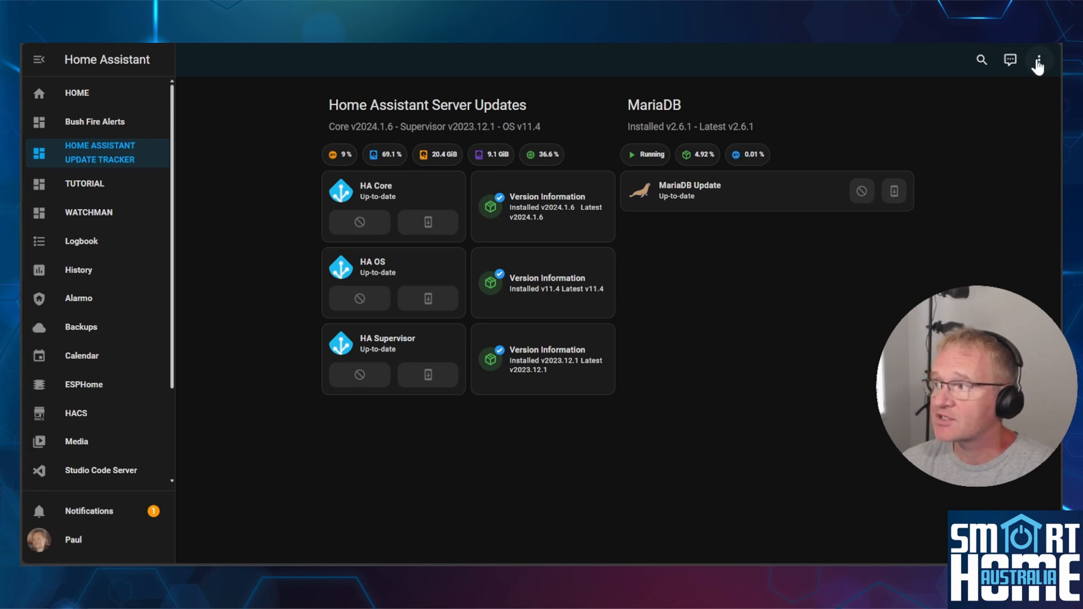
- Add a Manual HACS Updates card listing HACS, Arlo, Alarmo, Button Card and Simple Thermostat
left_click(1038, 60)
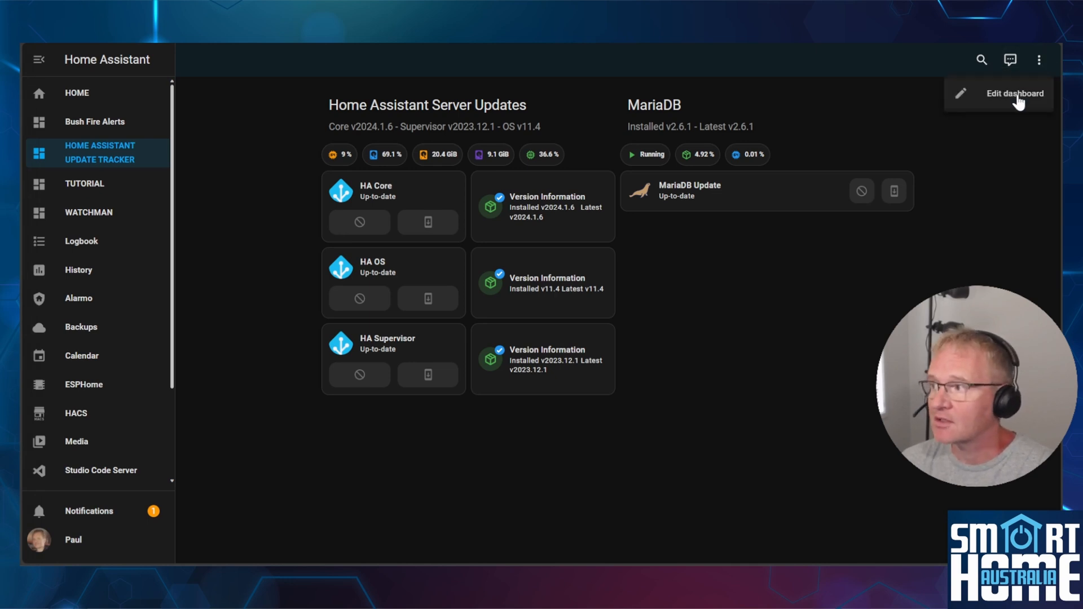
left_click(1014, 93)
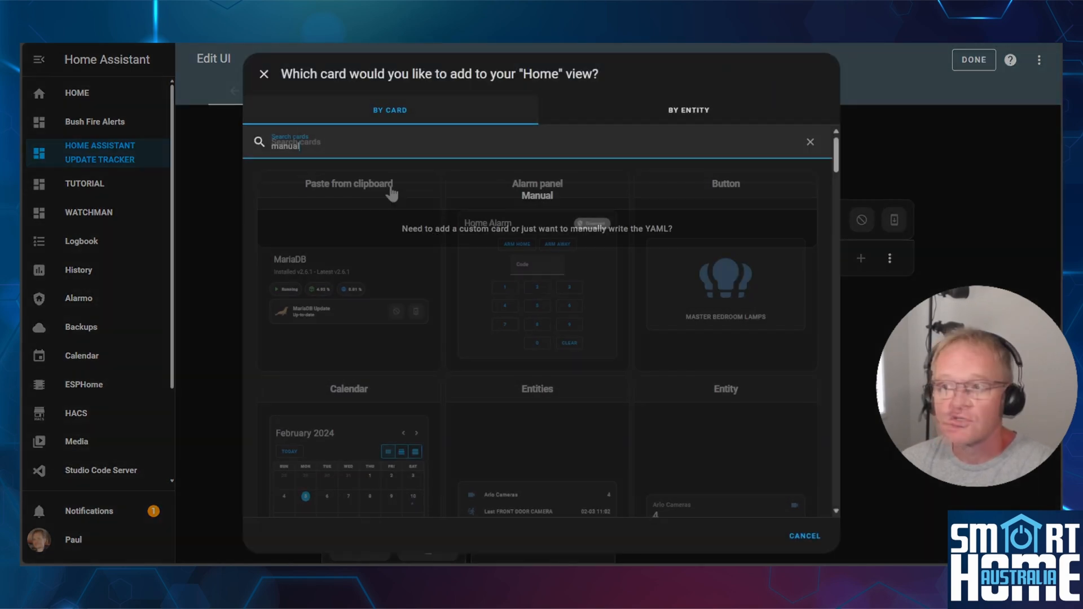
type("manual")
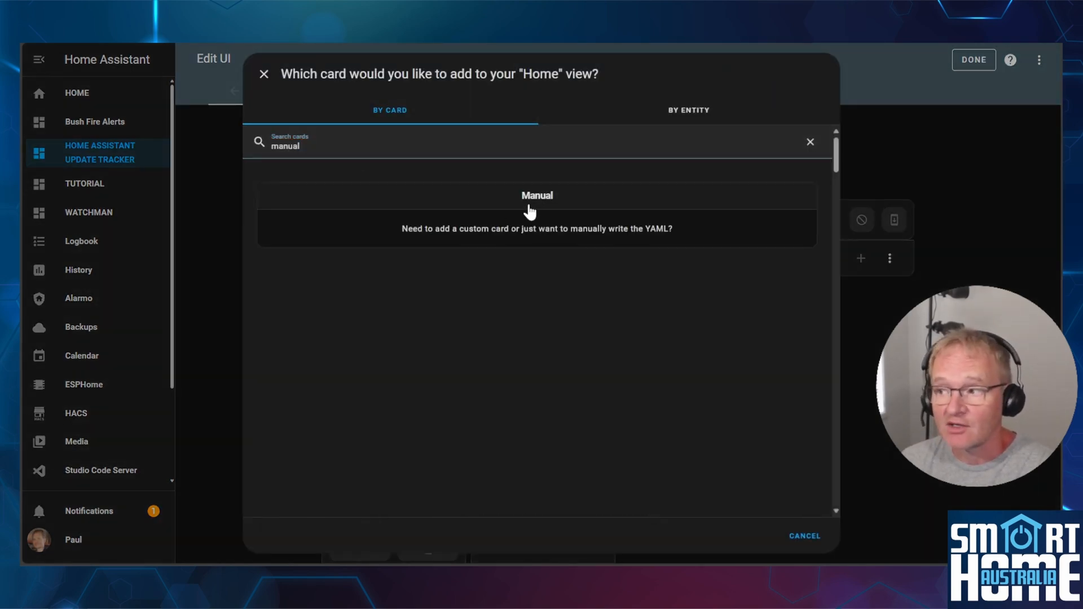
left_click(536, 197)
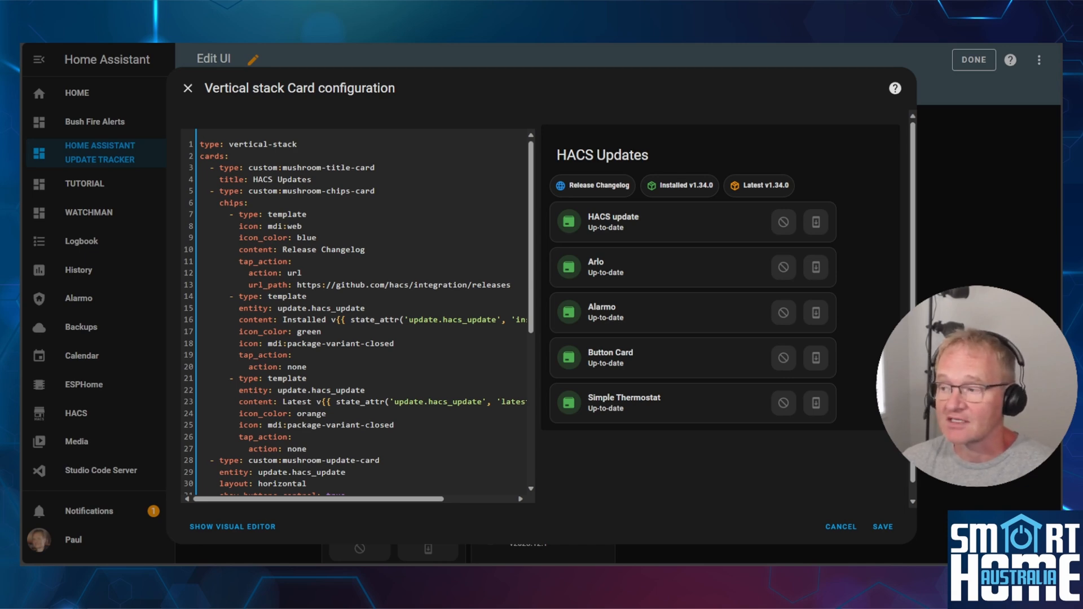
scroll("down", 3)
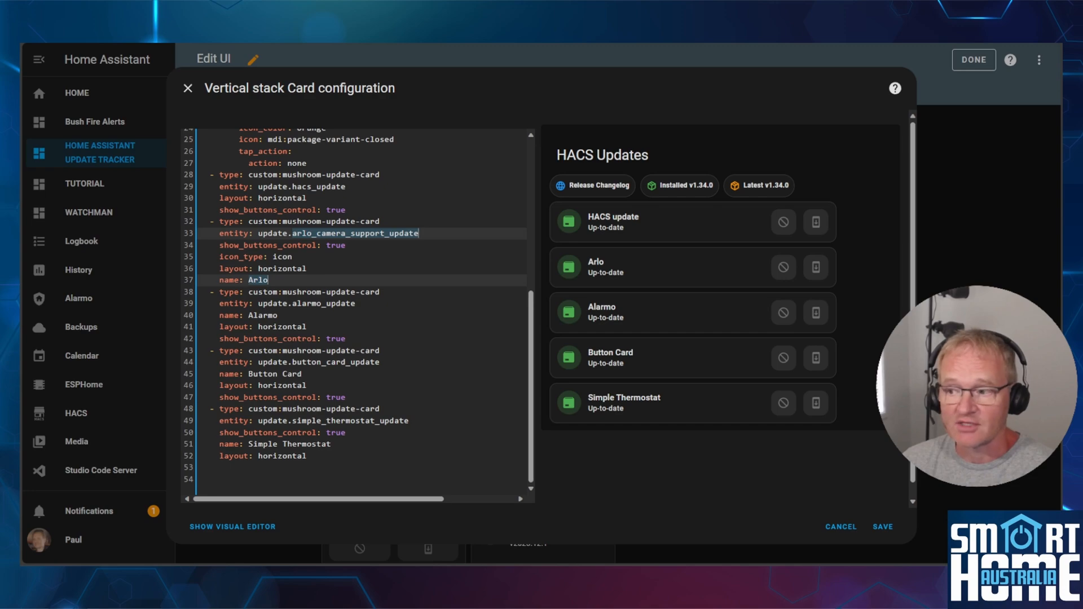
left_click(883, 526)
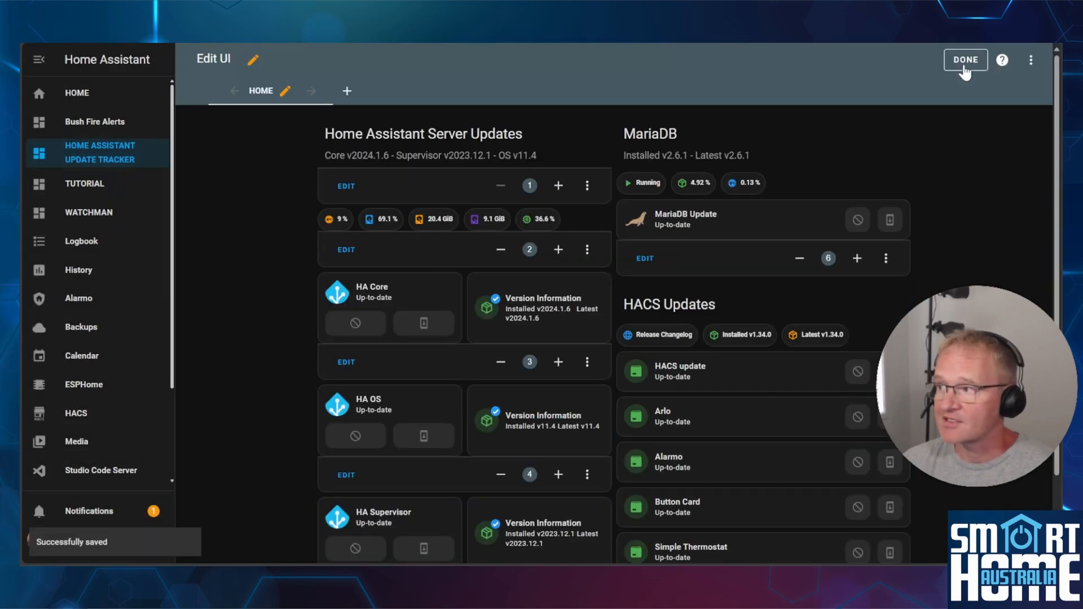
- Exit dashboard edit mode with Done
left_click(965, 59)
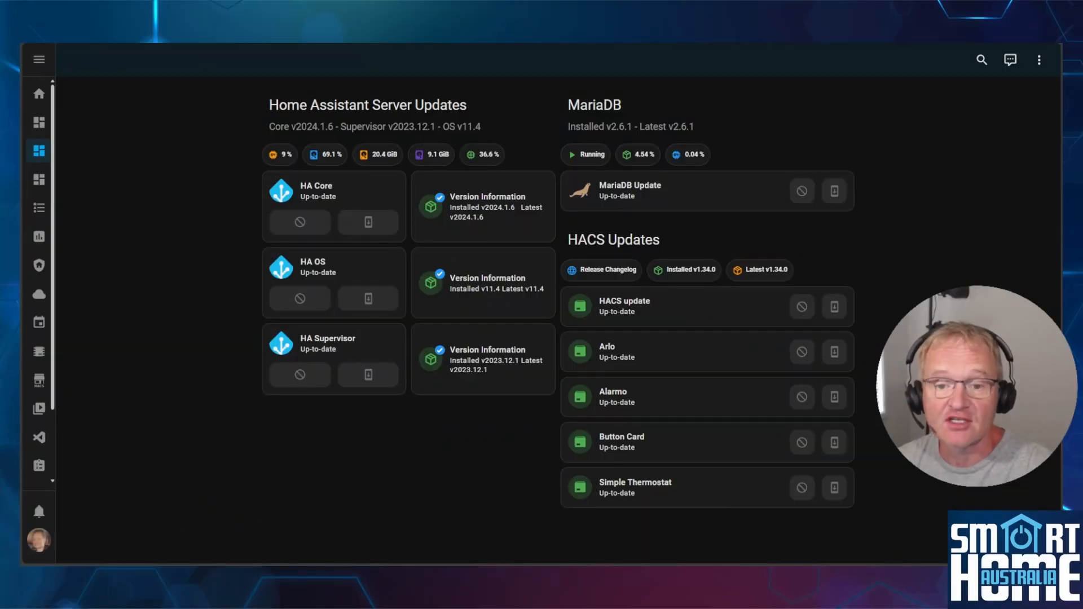